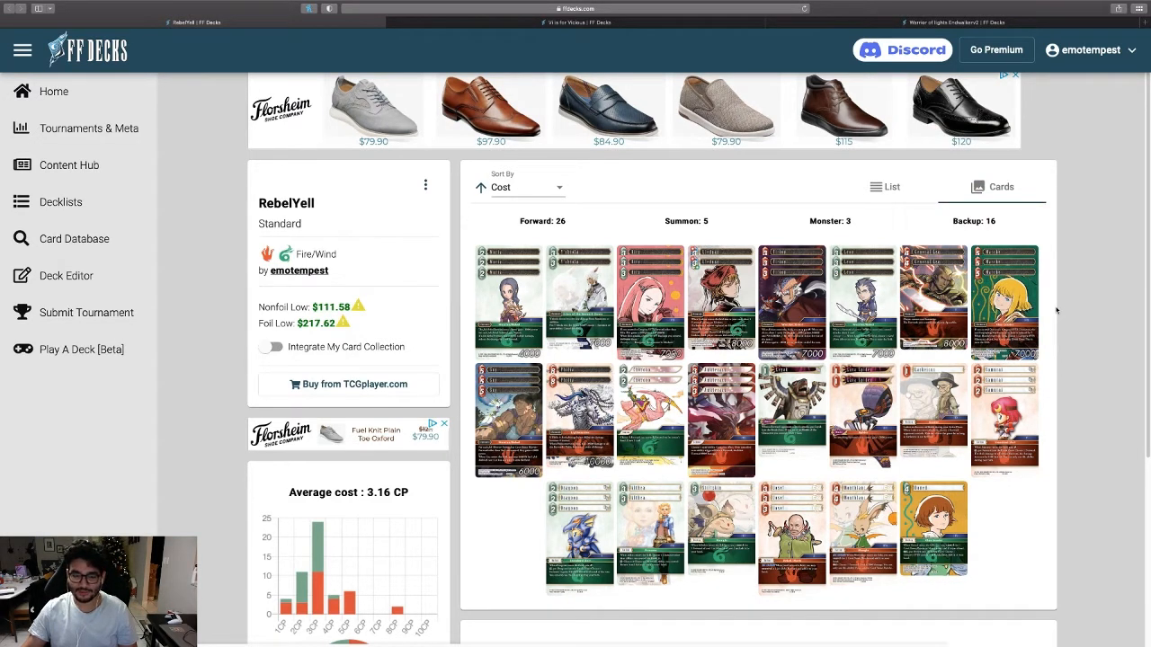
{"action": "mouse_move", "coordinate": [1068, 285]}
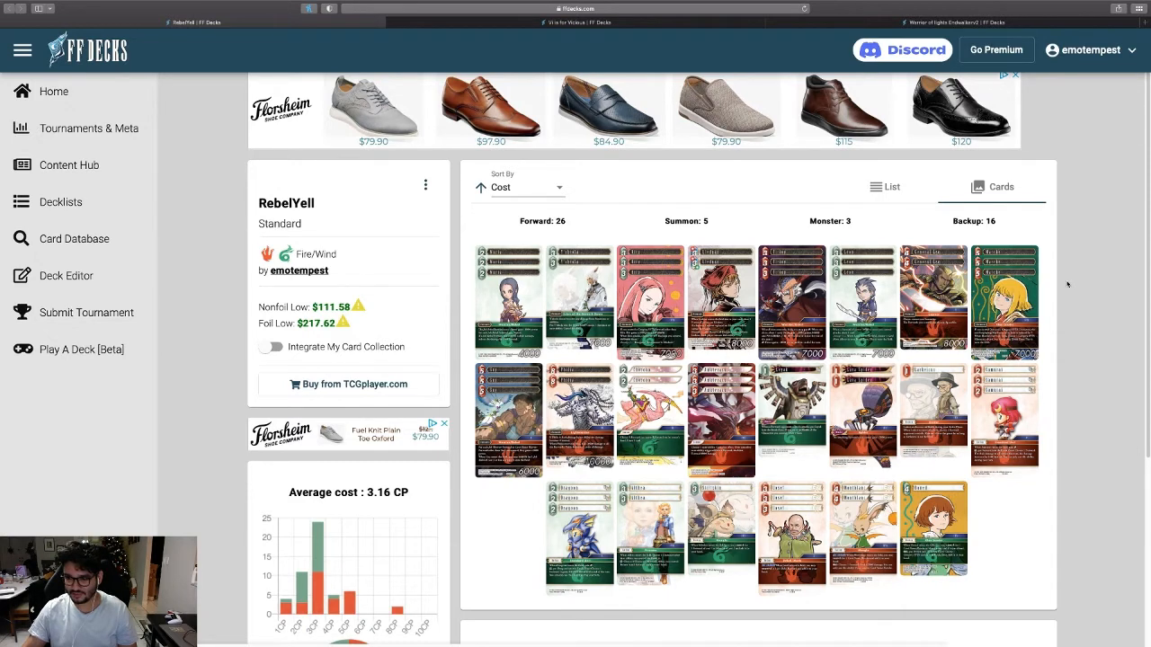
{"action": "mouse_move", "coordinate": [1061, 249]}
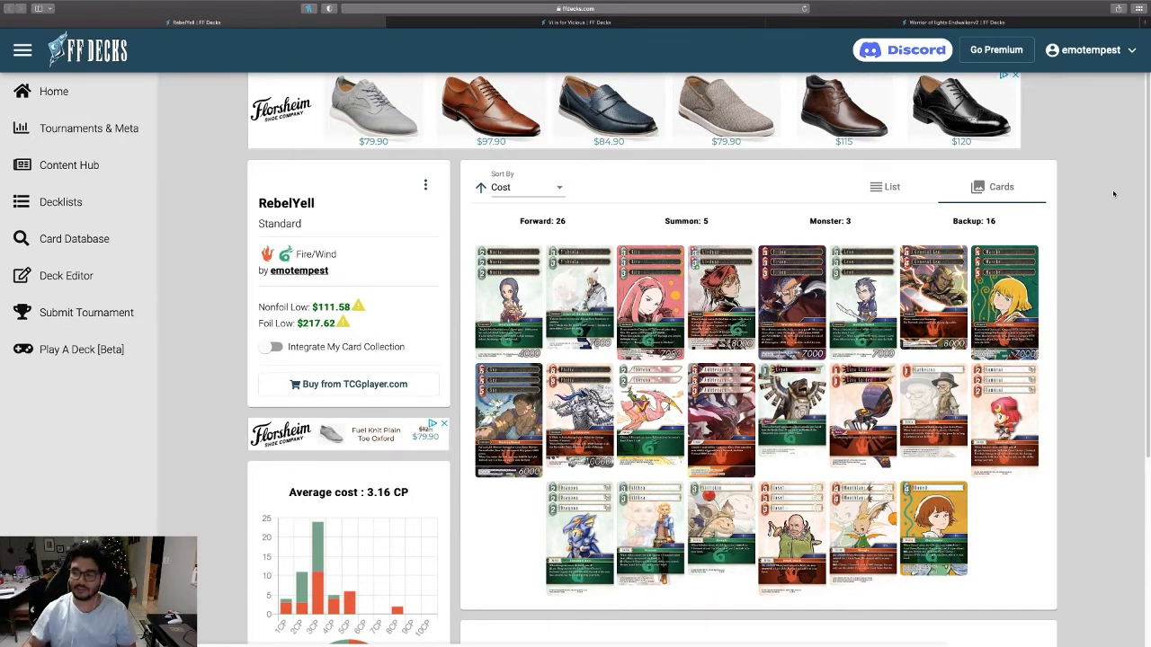
{"action": "mouse_move", "coordinate": [1083, 205]}
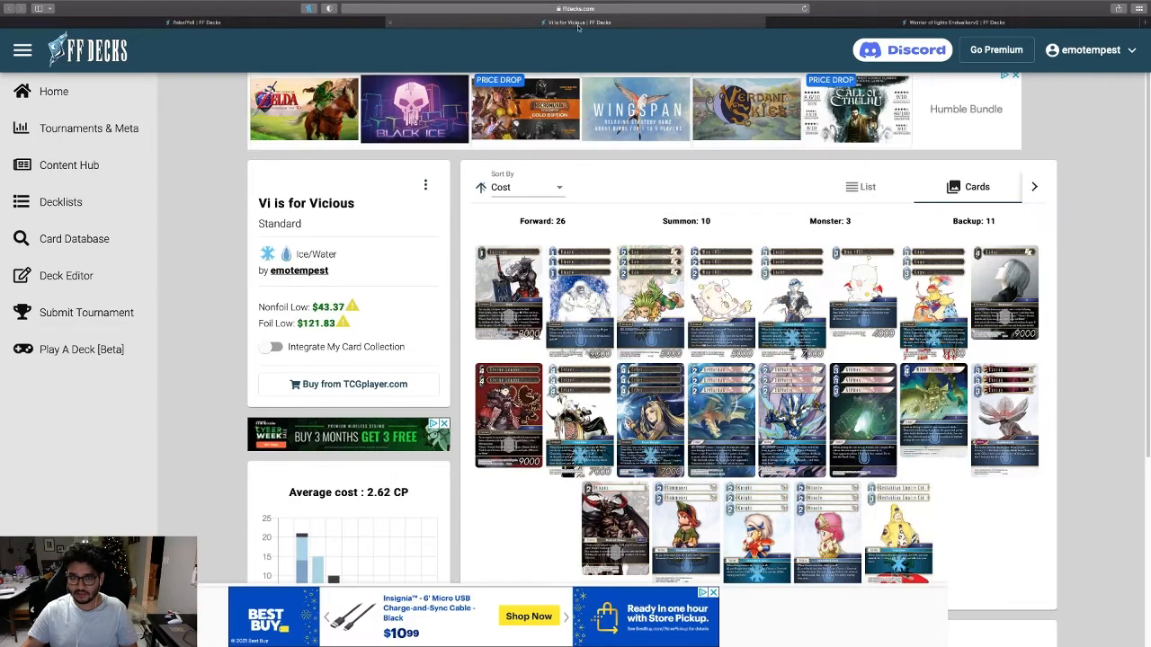
{"action": "mouse_move", "coordinate": [1004, 289]}
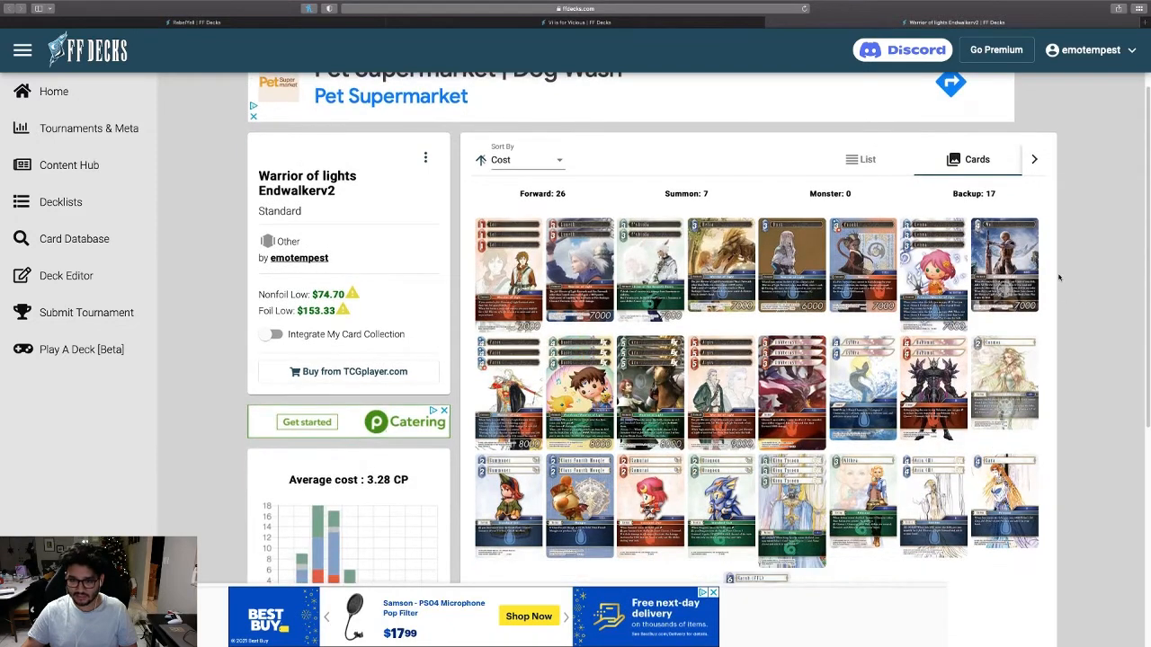
{"action": "scroll", "scroll_direction": "down", "scroll_amount": 3}
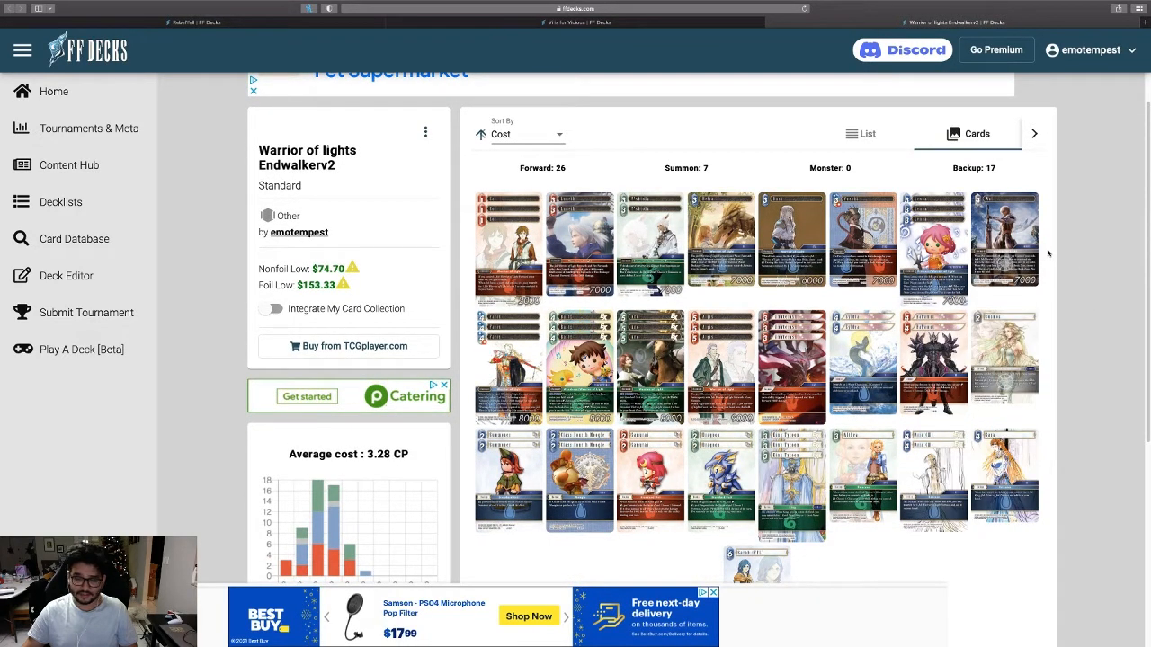
{"action": "mouse_move", "coordinate": [170, 105]}
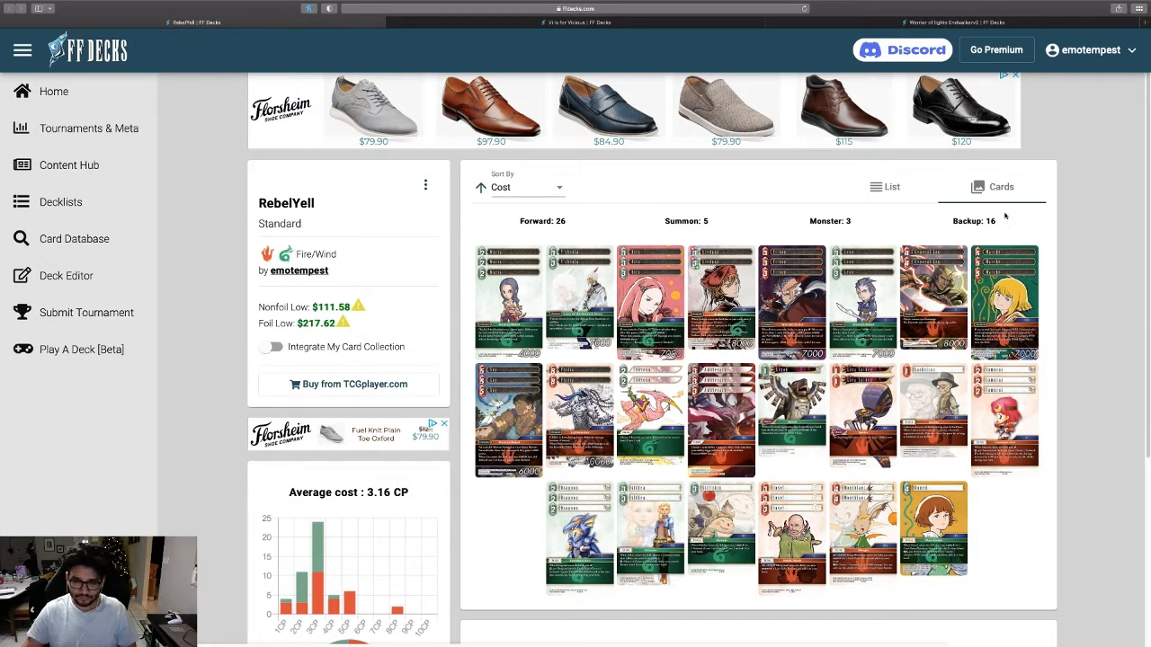
{"action": "mouse_move", "coordinate": [483, 225]}
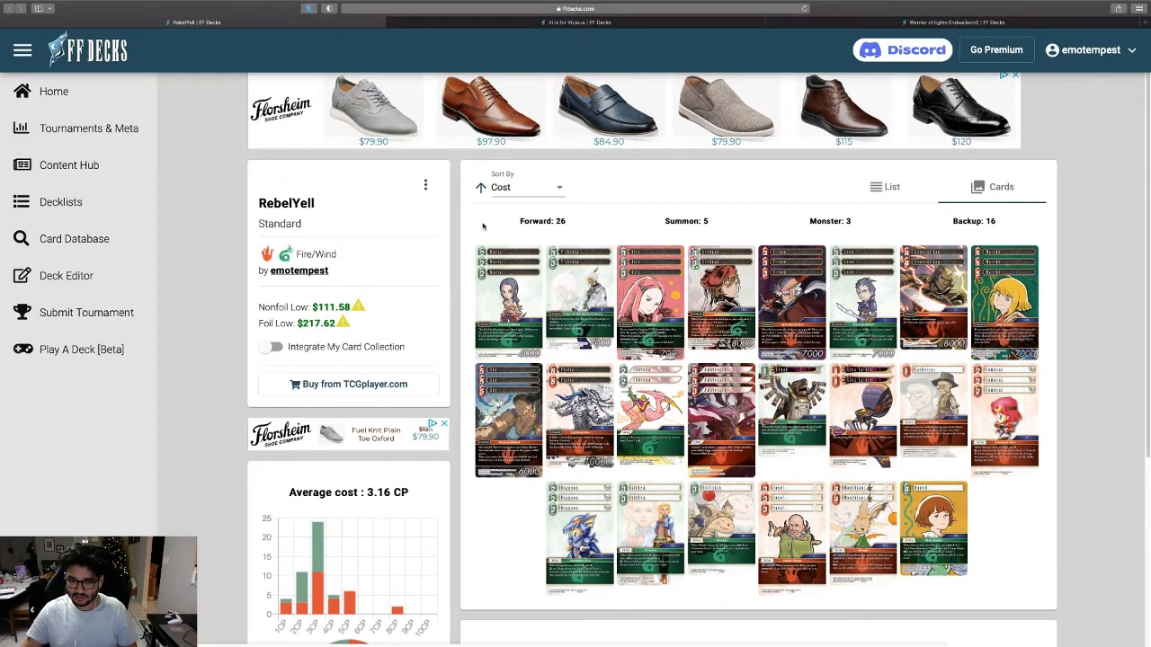
{"action": "mouse_move", "coordinate": [1049, 236]}
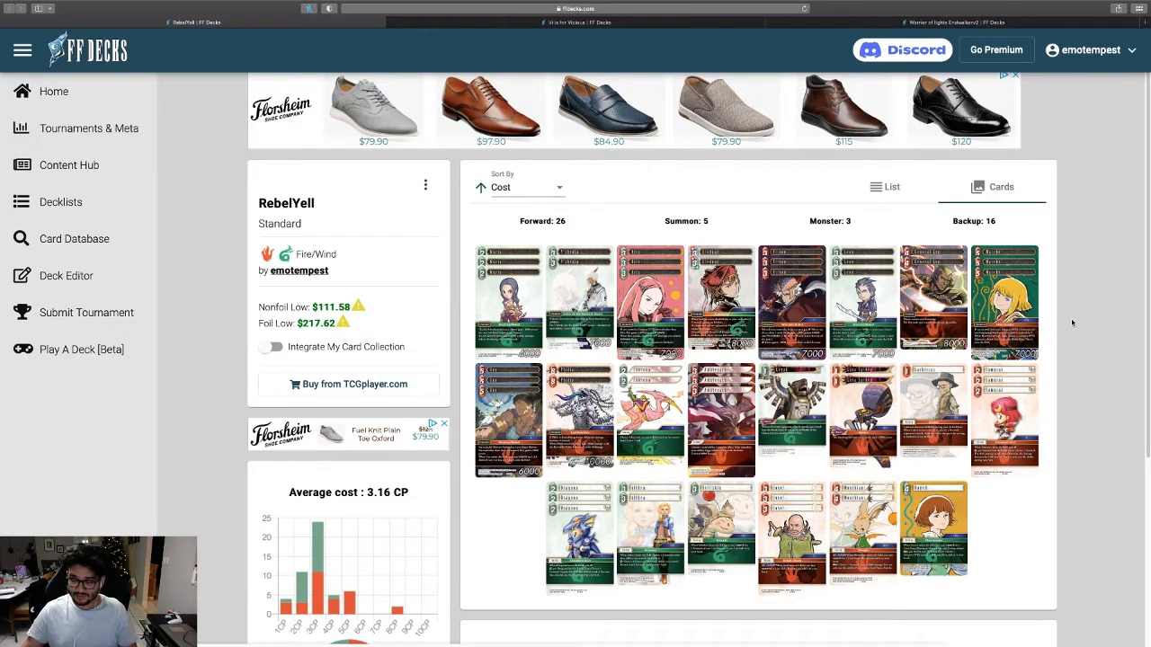
{"action": "mouse_move", "coordinate": [1103, 250]}
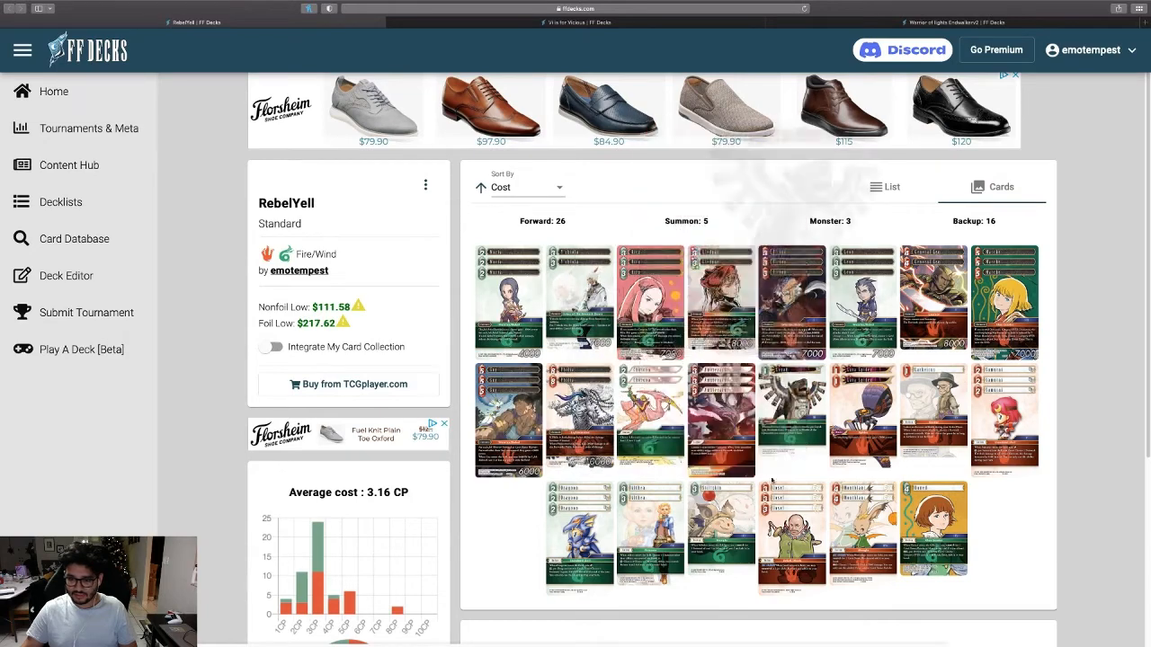
{"action": "mouse_move", "coordinate": [933, 301]}
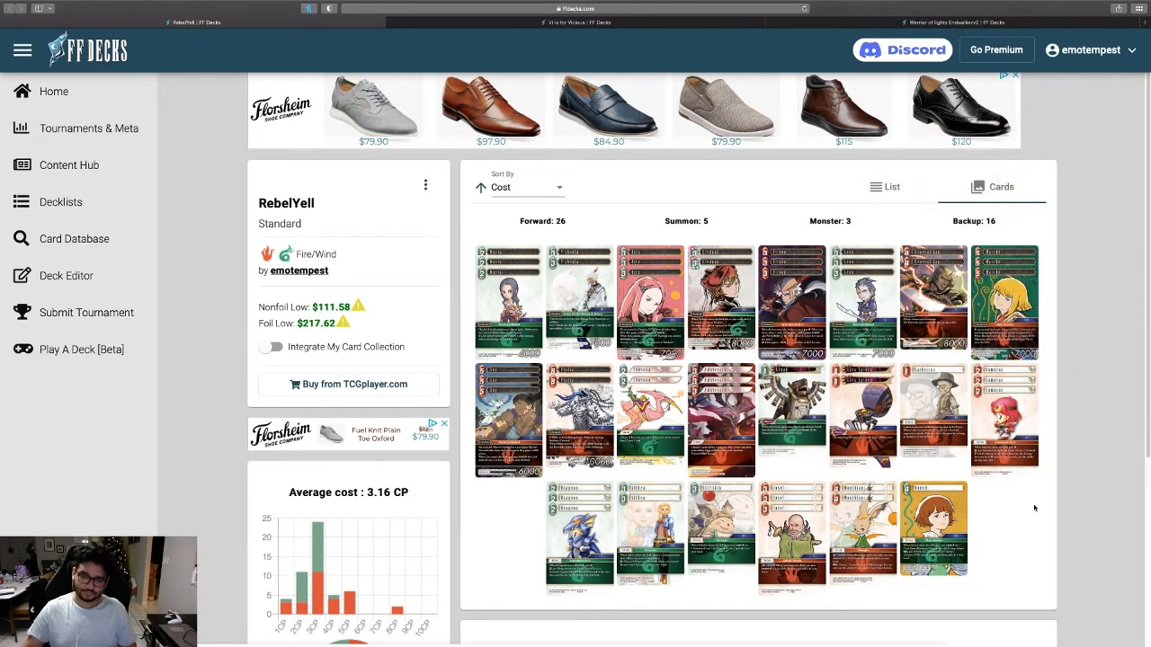
{"action": "mouse_move", "coordinate": [1106, 297]}
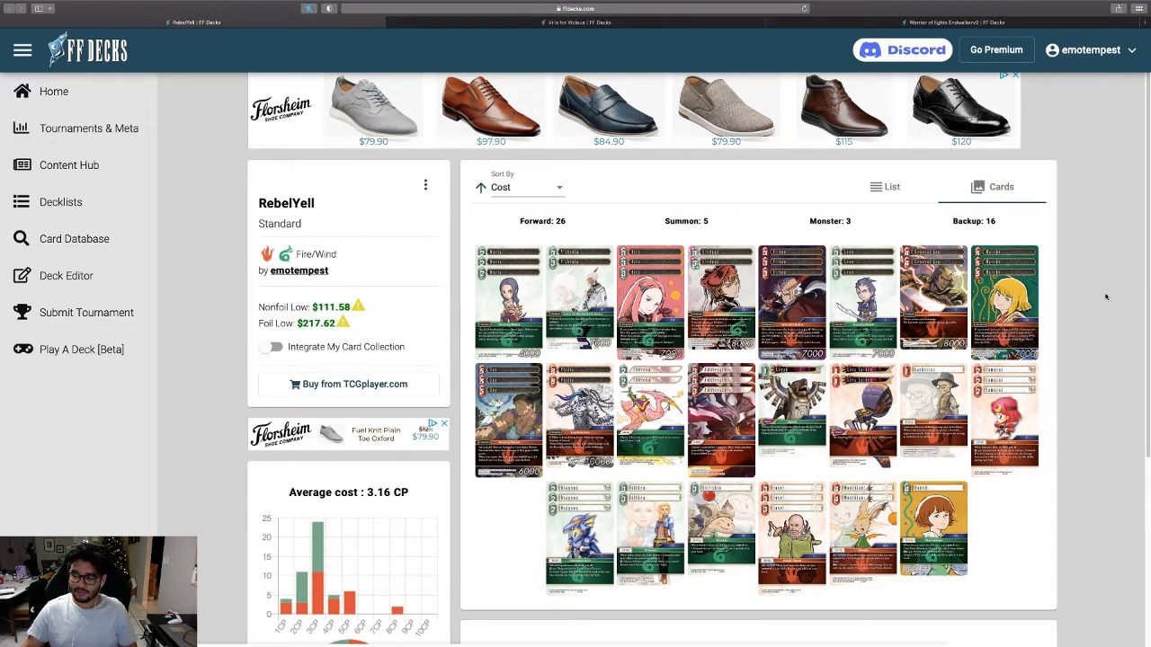
{"action": "mouse_move", "coordinate": [1050, 308]}
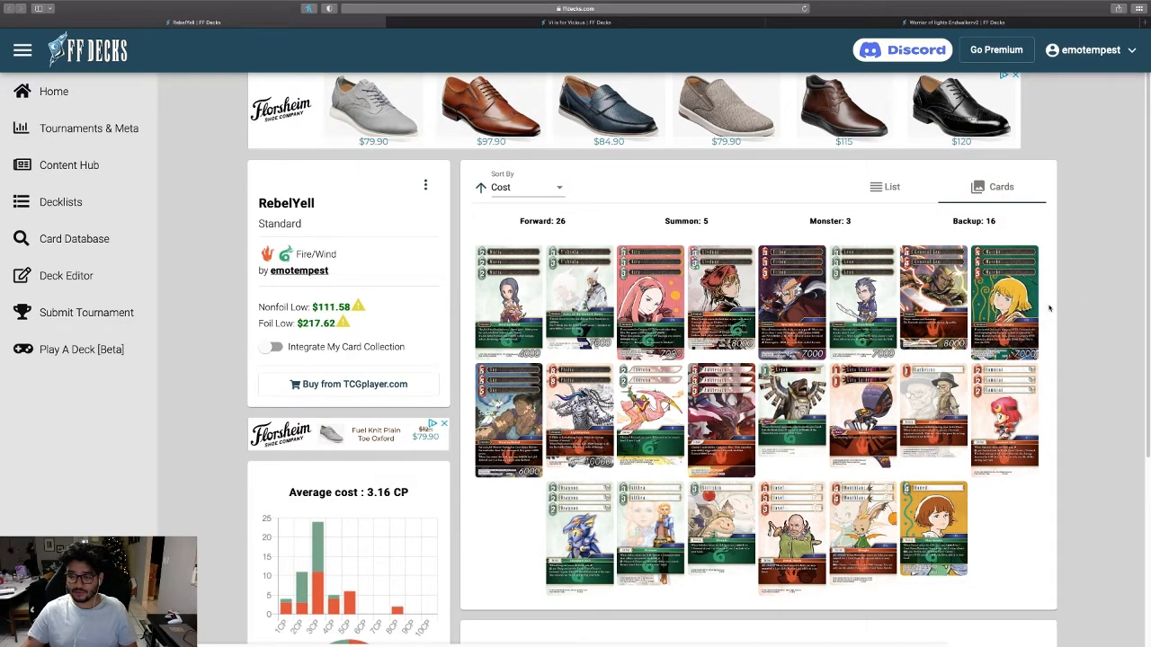
{"action": "mouse_move", "coordinate": [541, 230]}
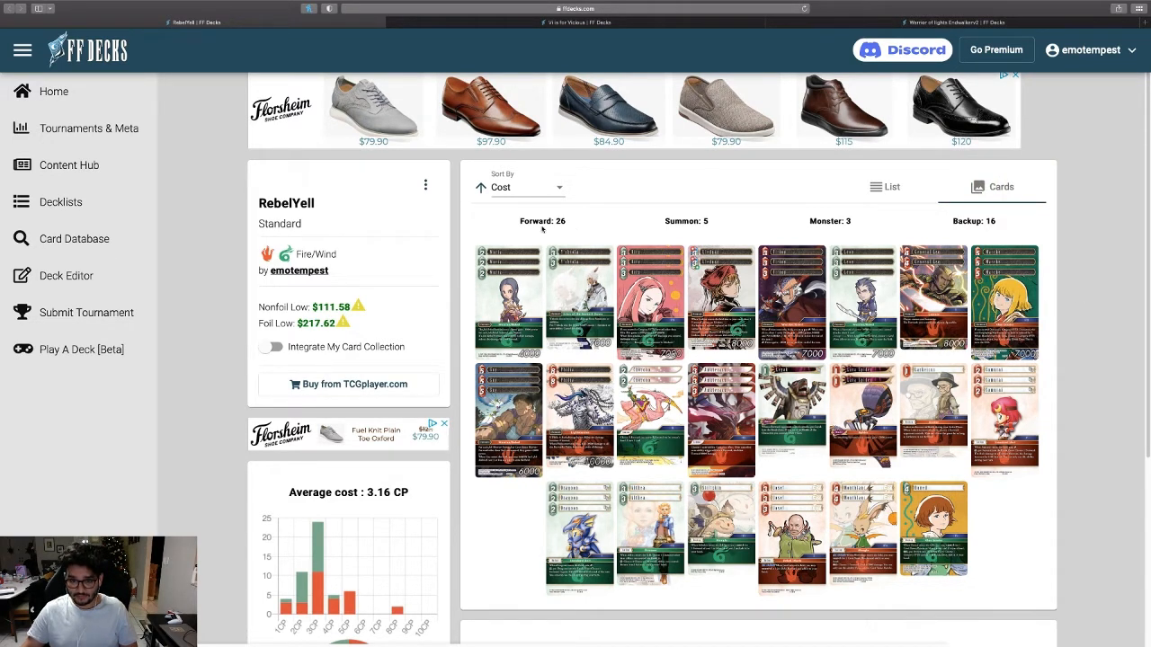
{"action": "mouse_move", "coordinate": [462, 378]}
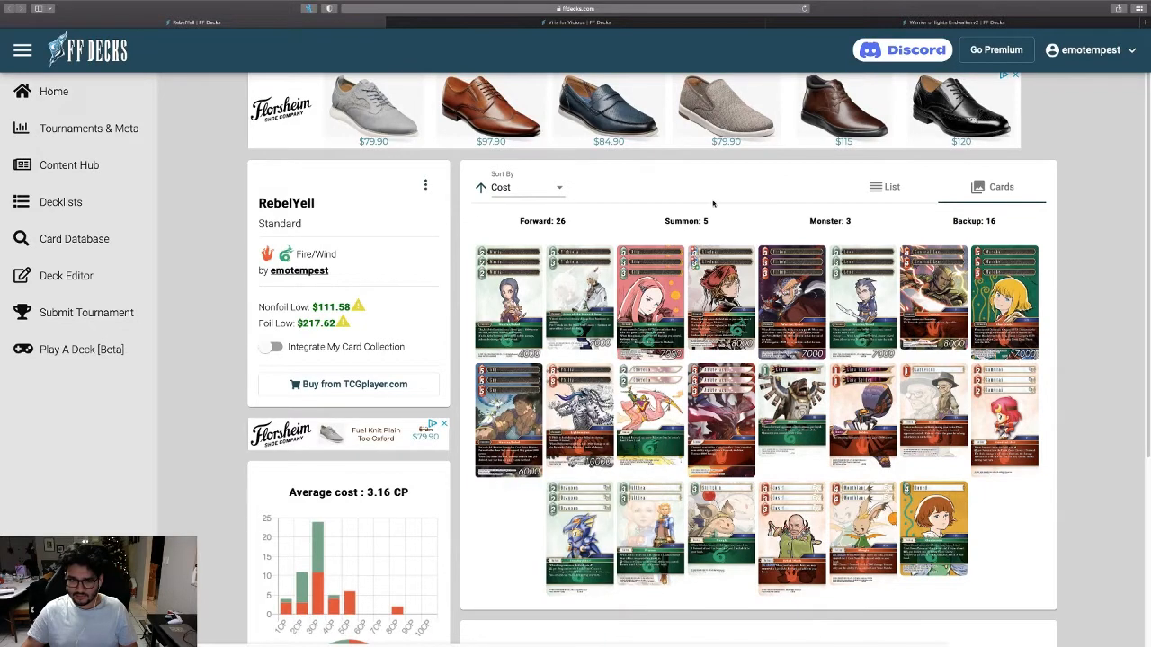
{"action": "mouse_move", "coordinate": [1059, 370]}
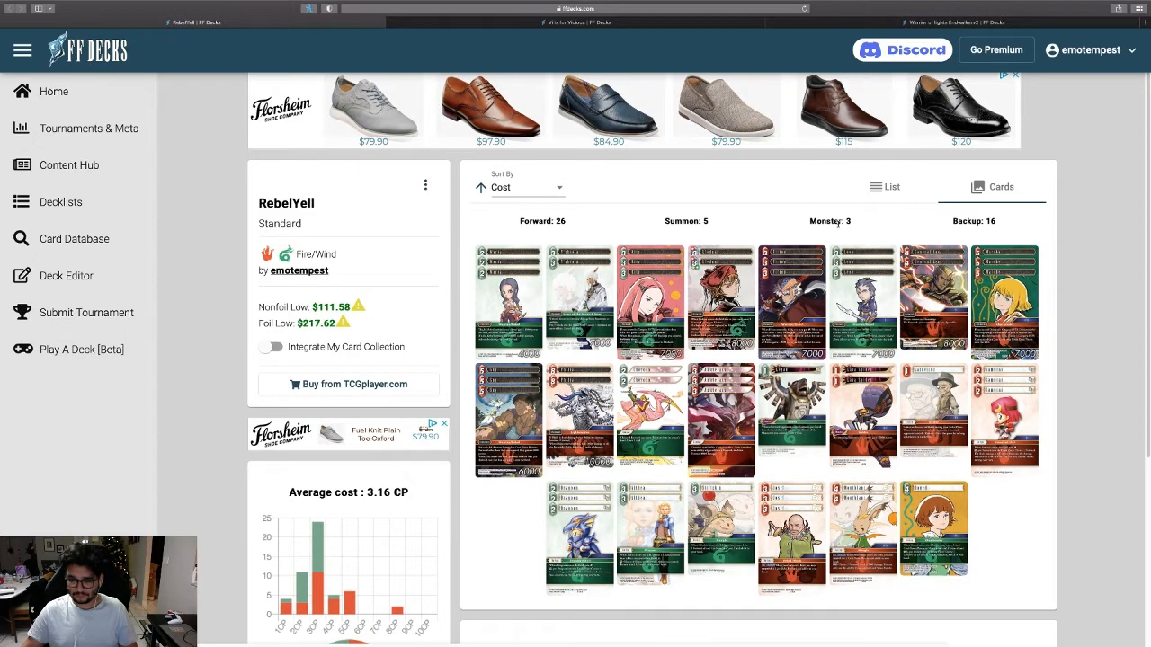
{"action": "mouse_move", "coordinate": [573, 228]}
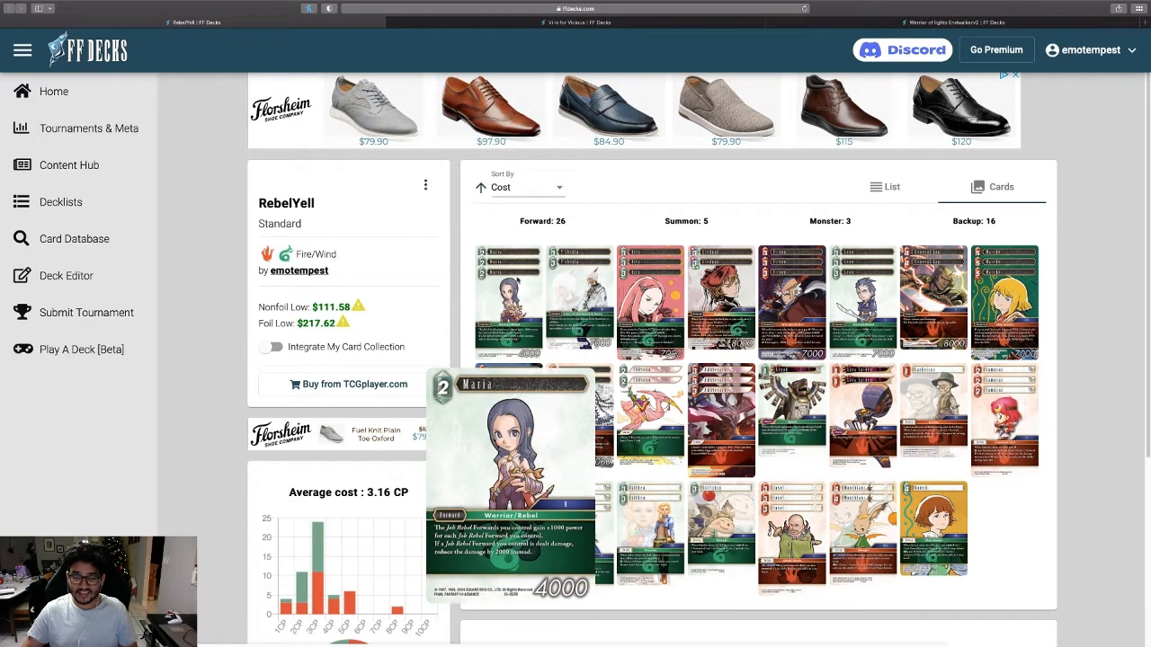
{"action": "mouse_move", "coordinate": [513, 274]}
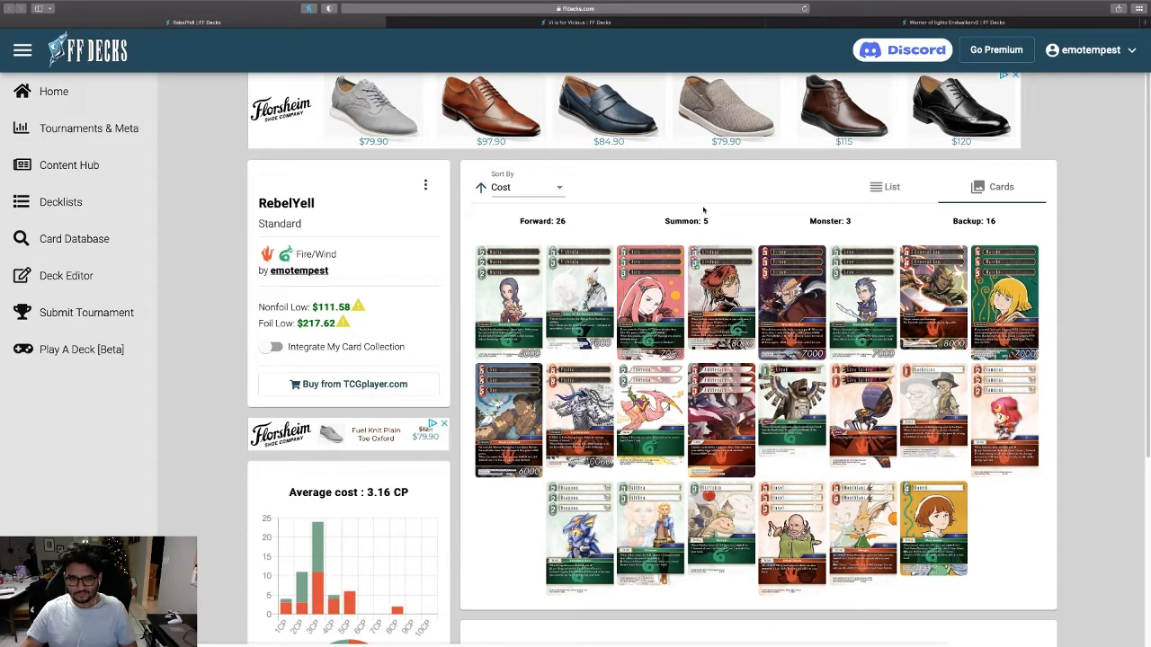
{"action": "mouse_move", "coordinate": [742, 211]}
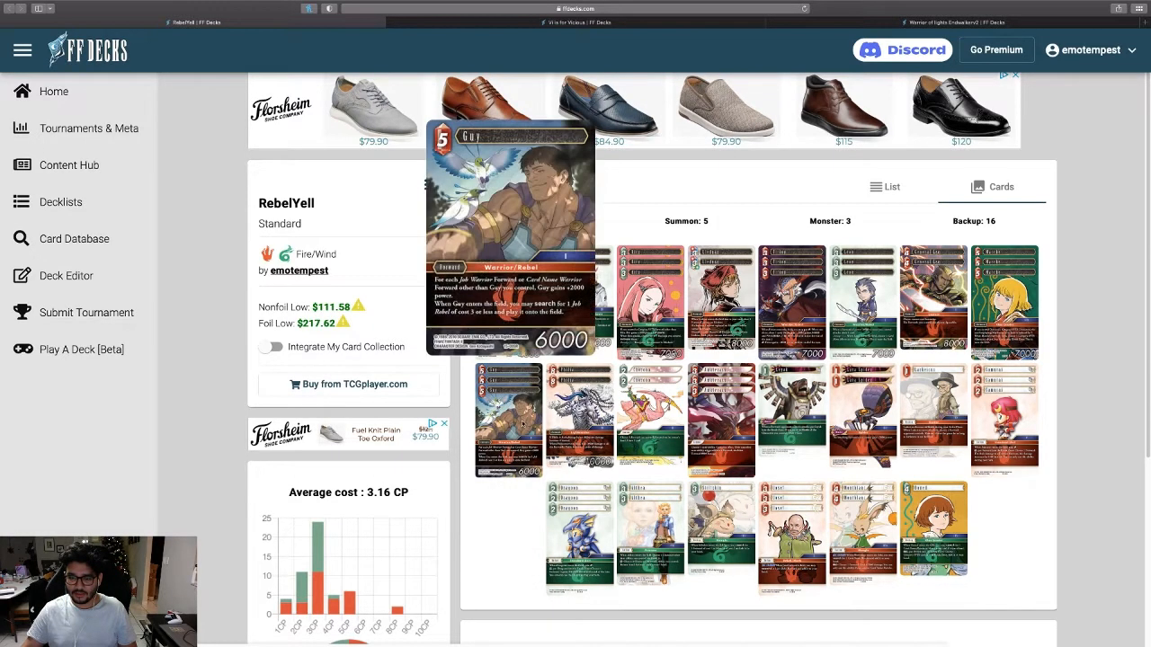
{"action": "mouse_move", "coordinate": [992, 555]}
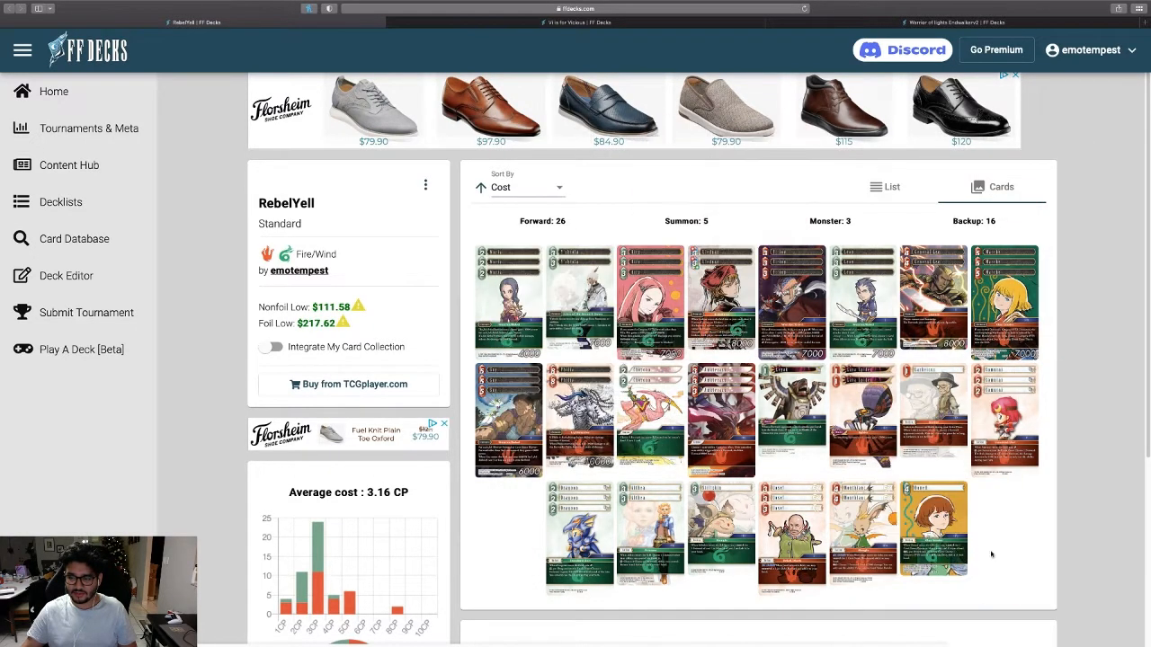
{"action": "mouse_move", "coordinate": [1056, 526]}
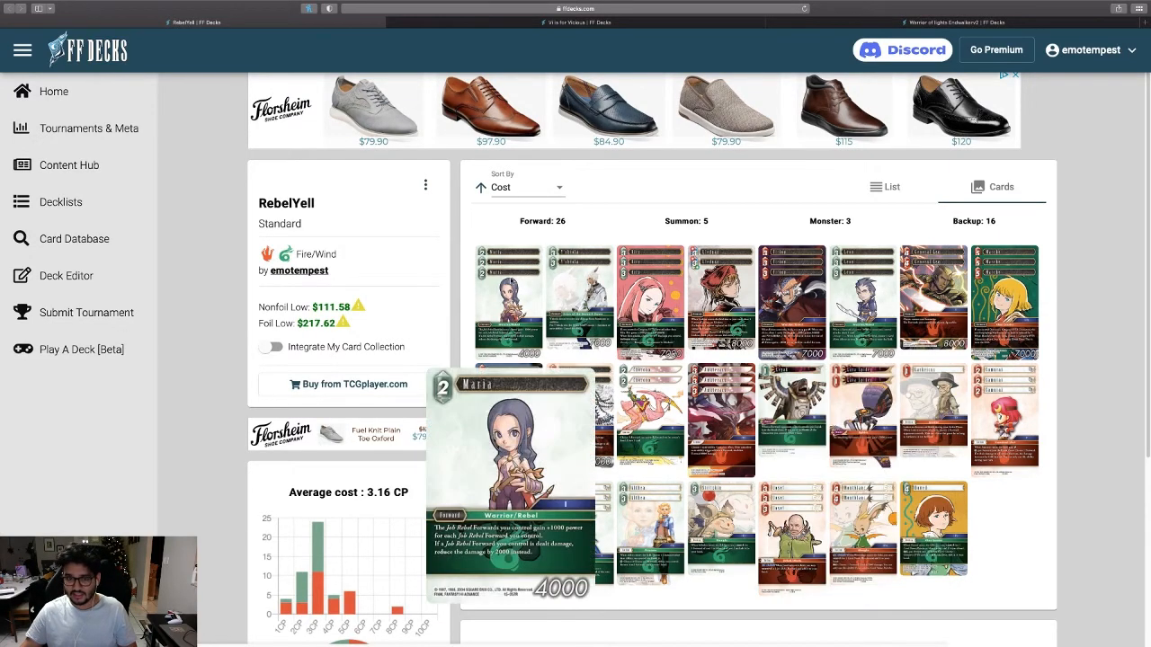
{"action": "mouse_move", "coordinate": [883, 208]}
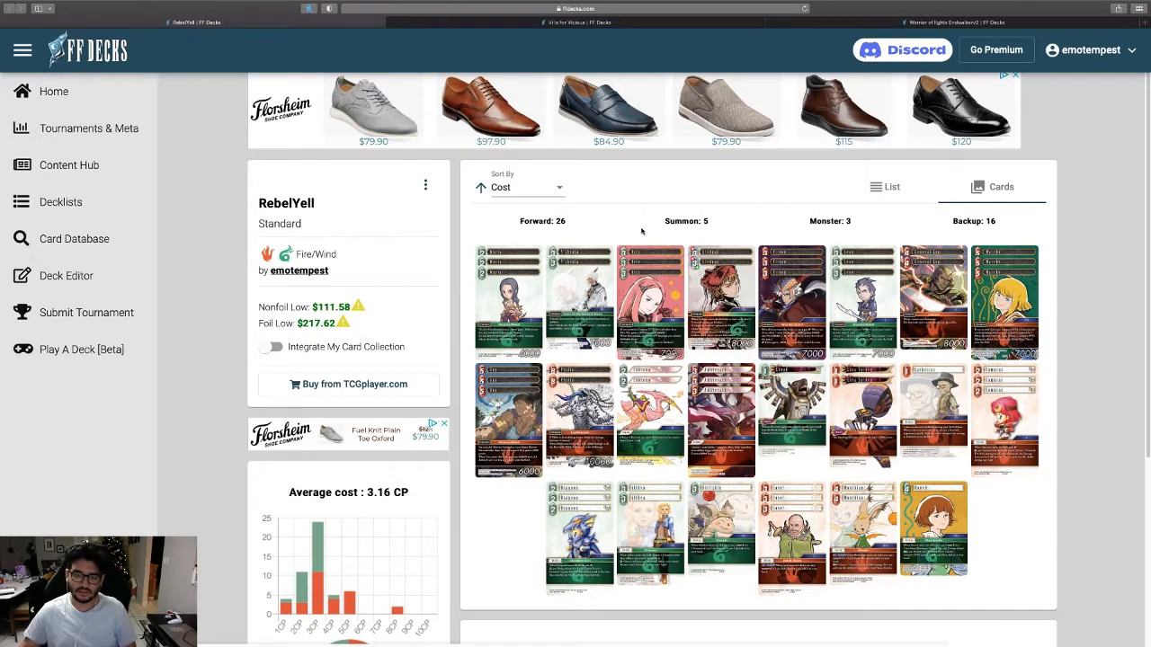
{"action": "mouse_move", "coordinate": [508, 421]}
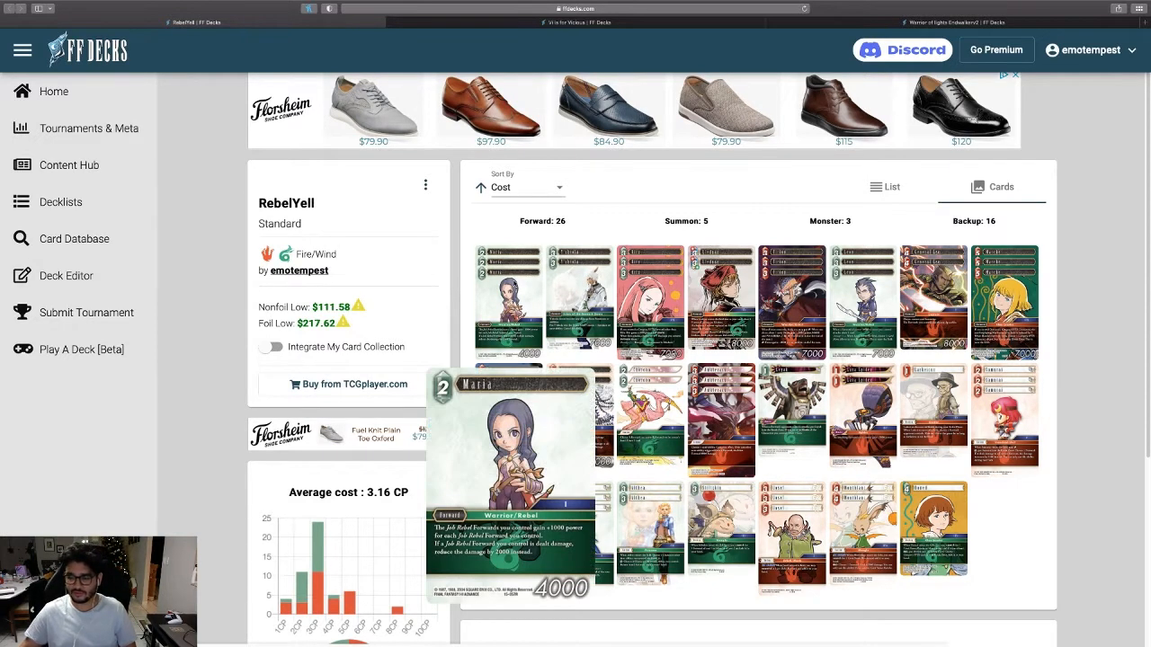
{"action": "mouse_move", "coordinate": [461, 280]}
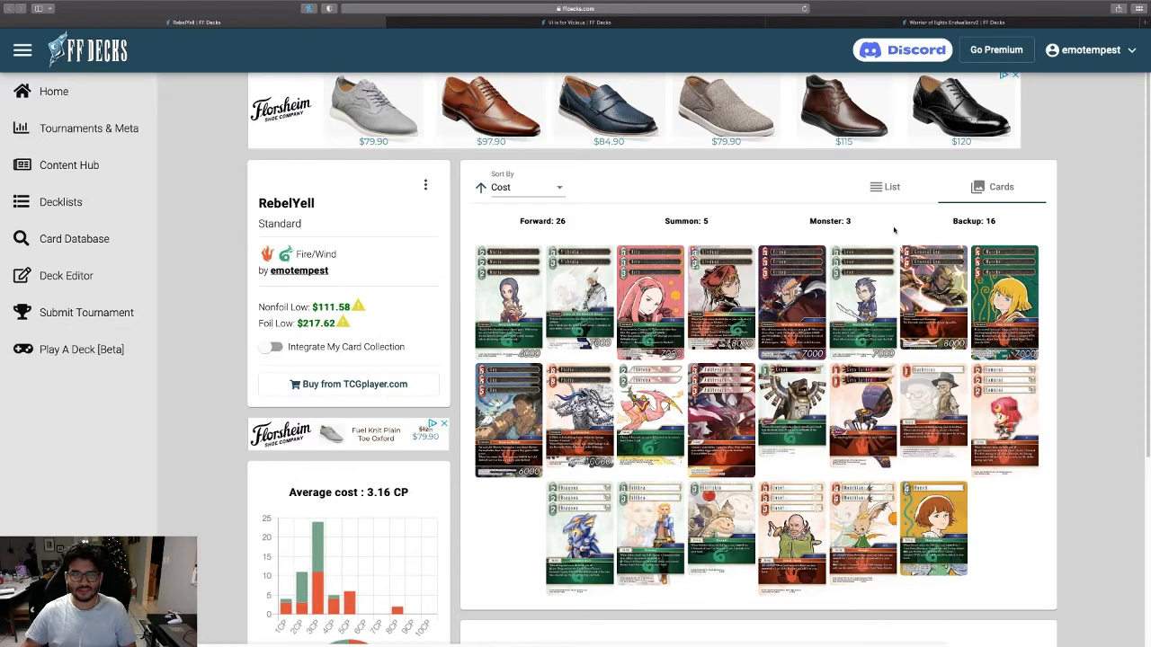
{"action": "mouse_move", "coordinate": [932, 414]}
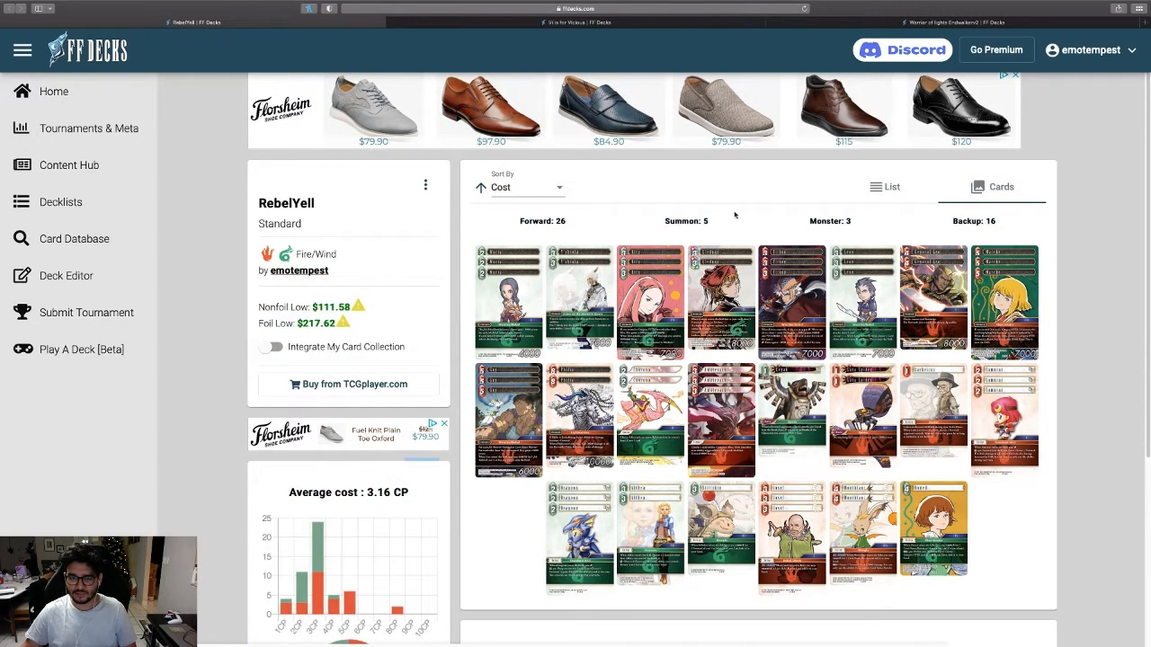
{"action": "mouse_move", "coordinate": [1016, 220]}
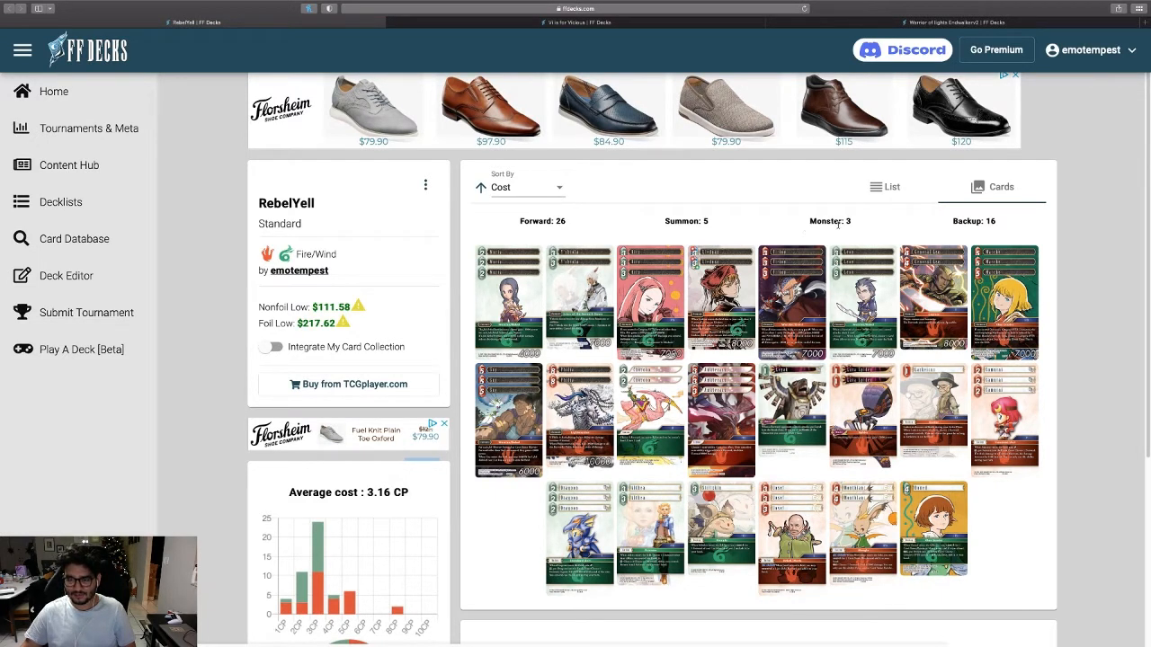
{"action": "mouse_move", "coordinate": [795, 235]}
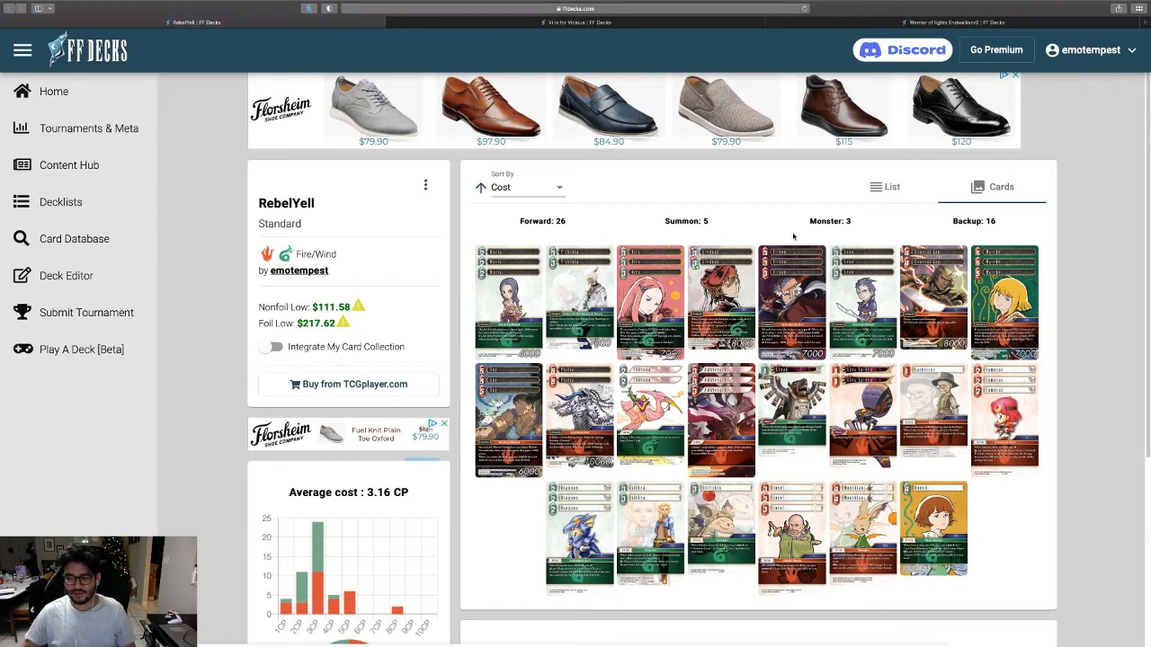
{"action": "mouse_move", "coordinate": [998, 223]}
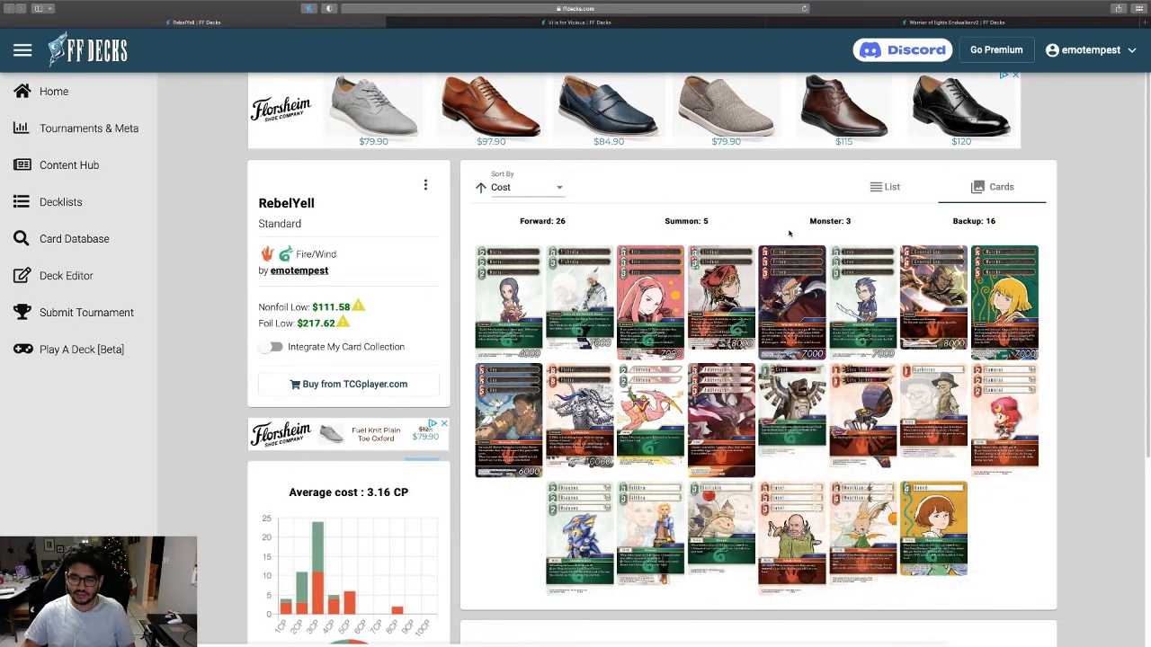
{"action": "mouse_move", "coordinate": [791, 420]}
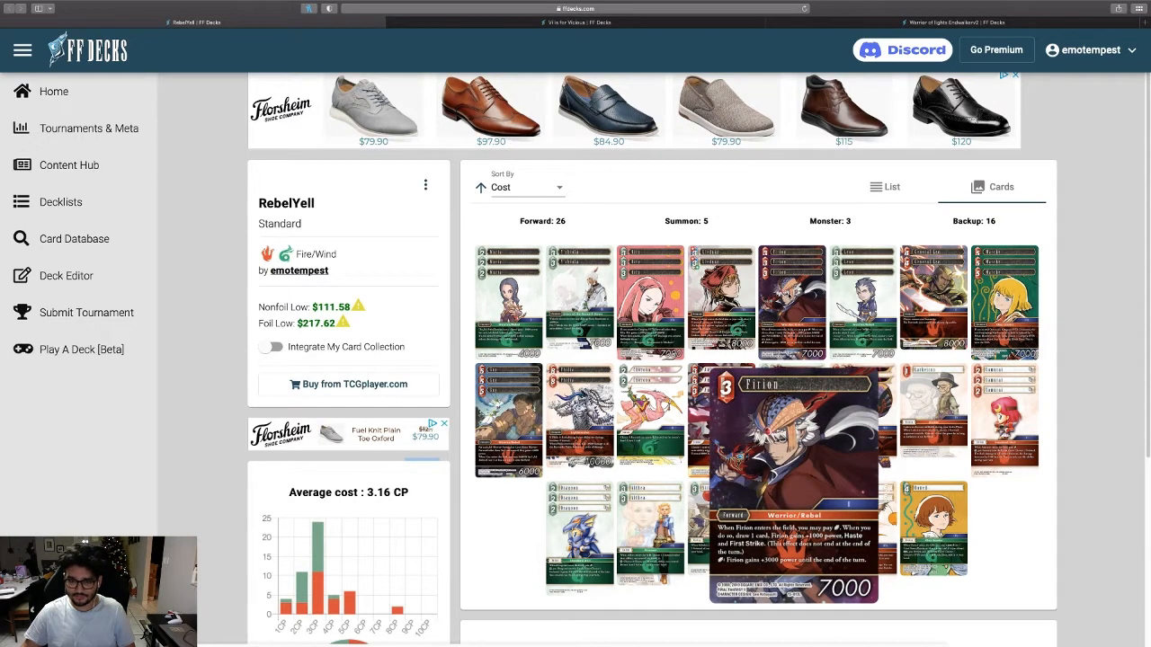
{"action": "mouse_move", "coordinate": [908, 232]}
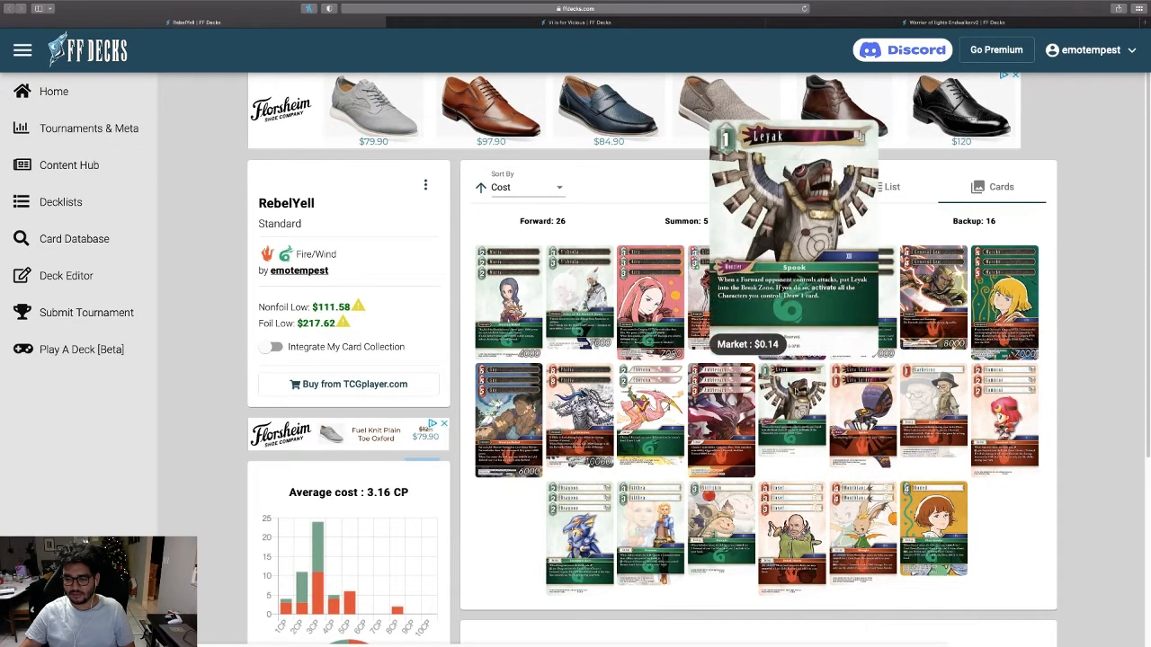
{"action": "mouse_move", "coordinate": [791, 391]}
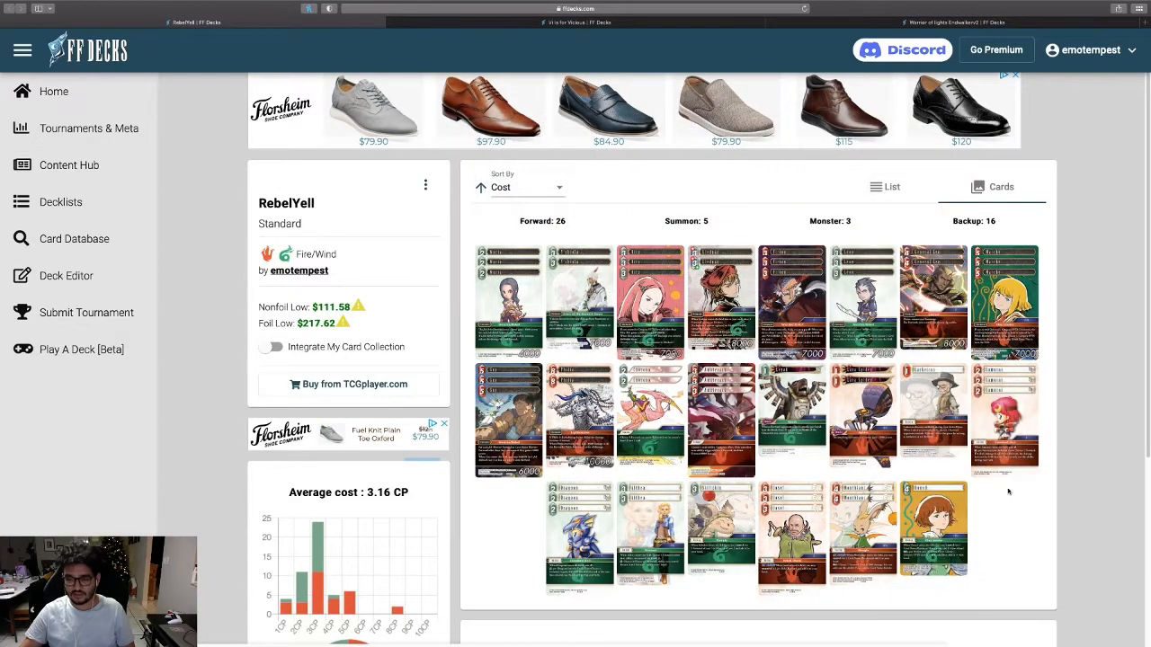
{"action": "mouse_move", "coordinate": [791, 301]}
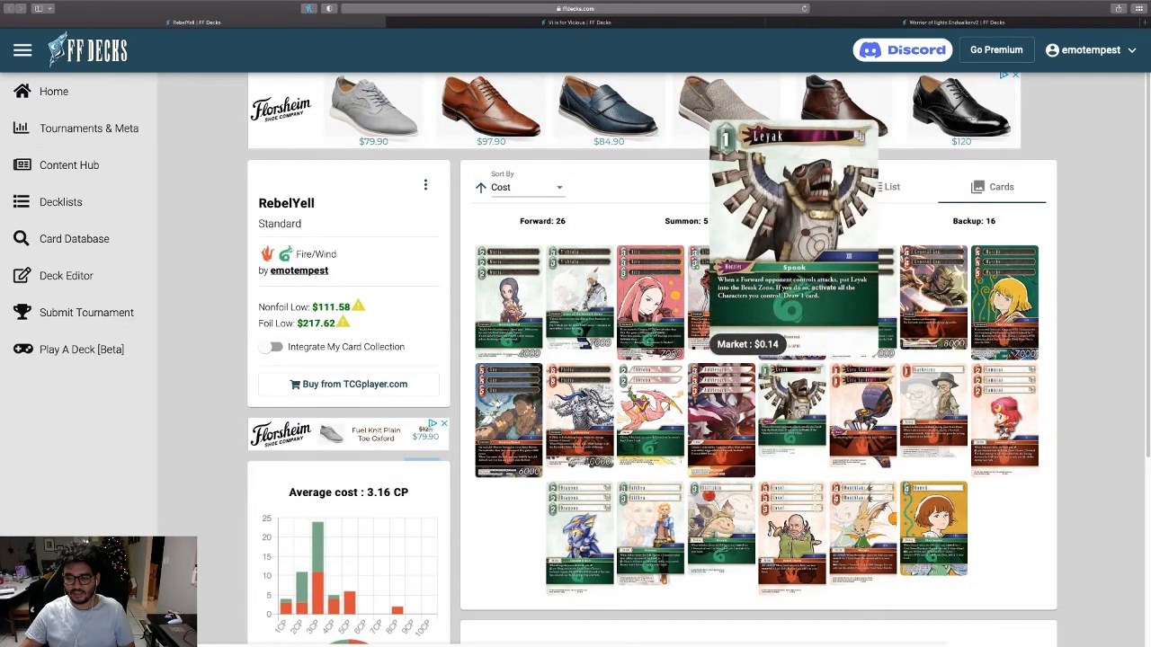
{"action": "mouse_move", "coordinate": [791, 427]}
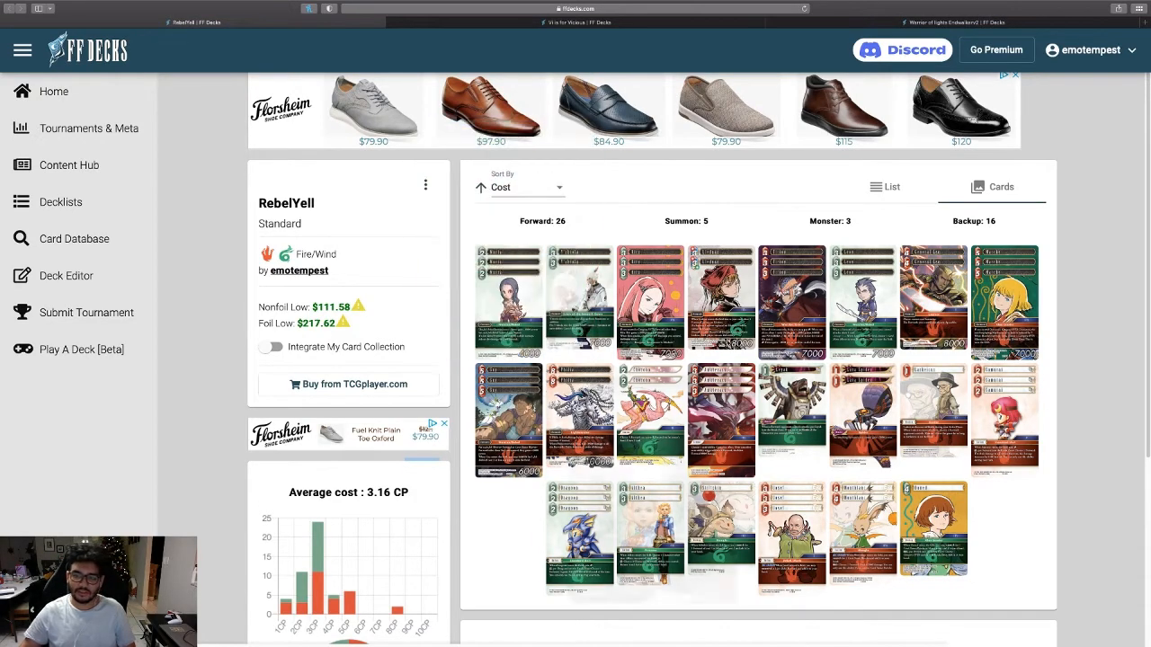
{"action": "mouse_move", "coordinate": [749, 215]}
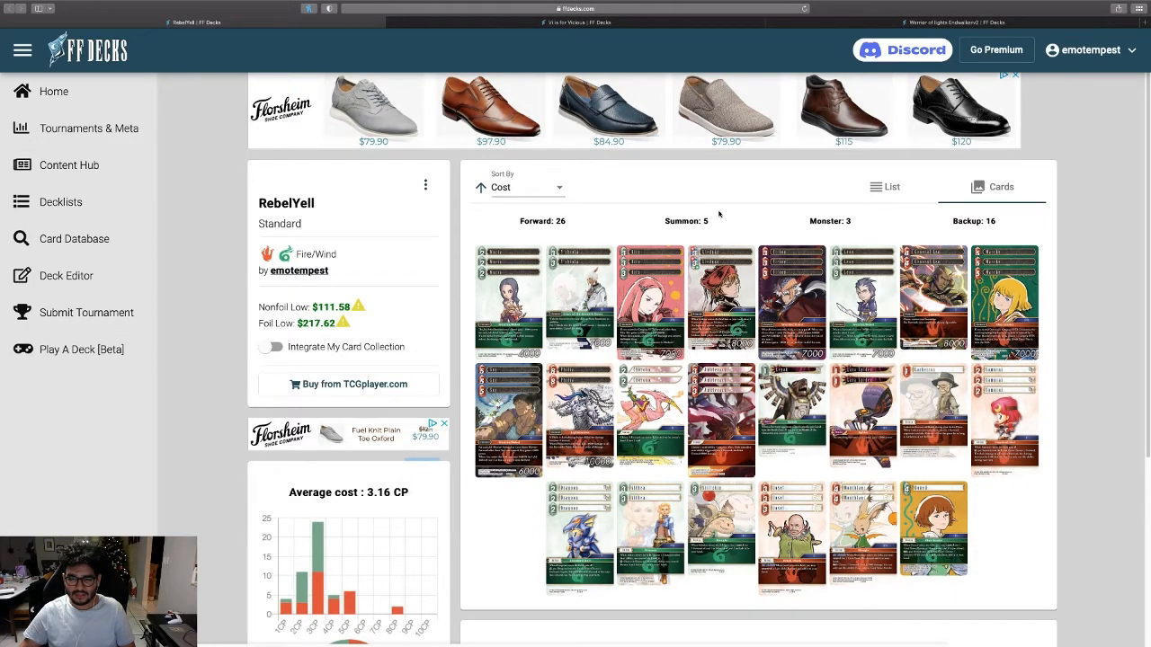
{"action": "mouse_move", "coordinate": [1088, 325]}
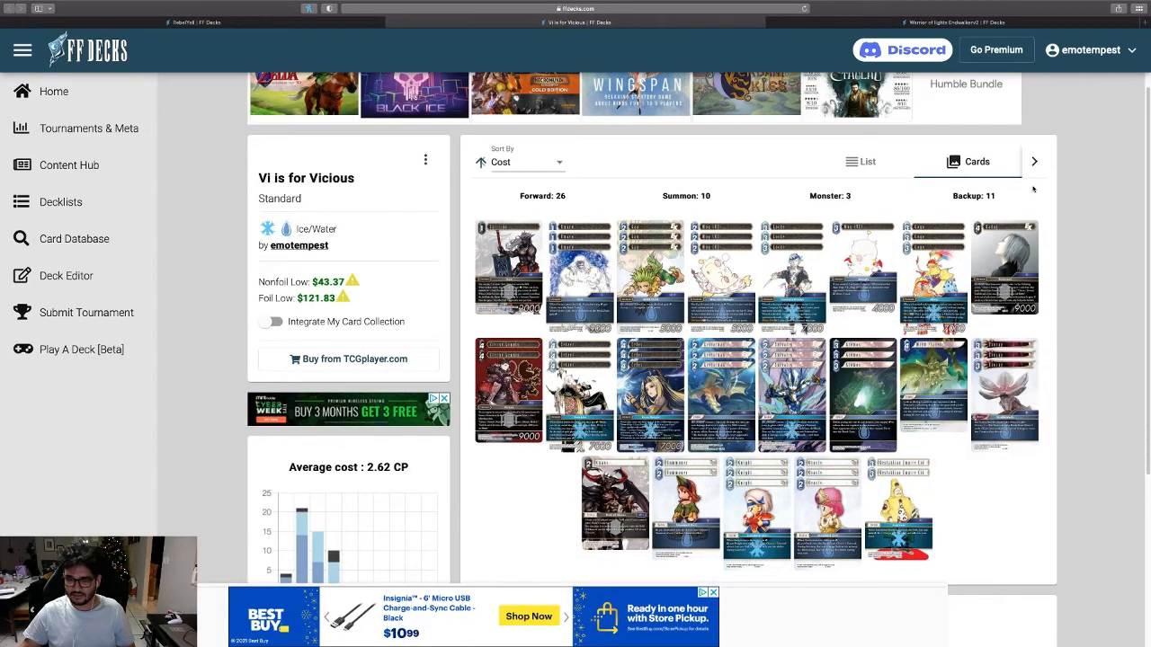
{"action": "mouse_move", "coordinate": [1041, 203]}
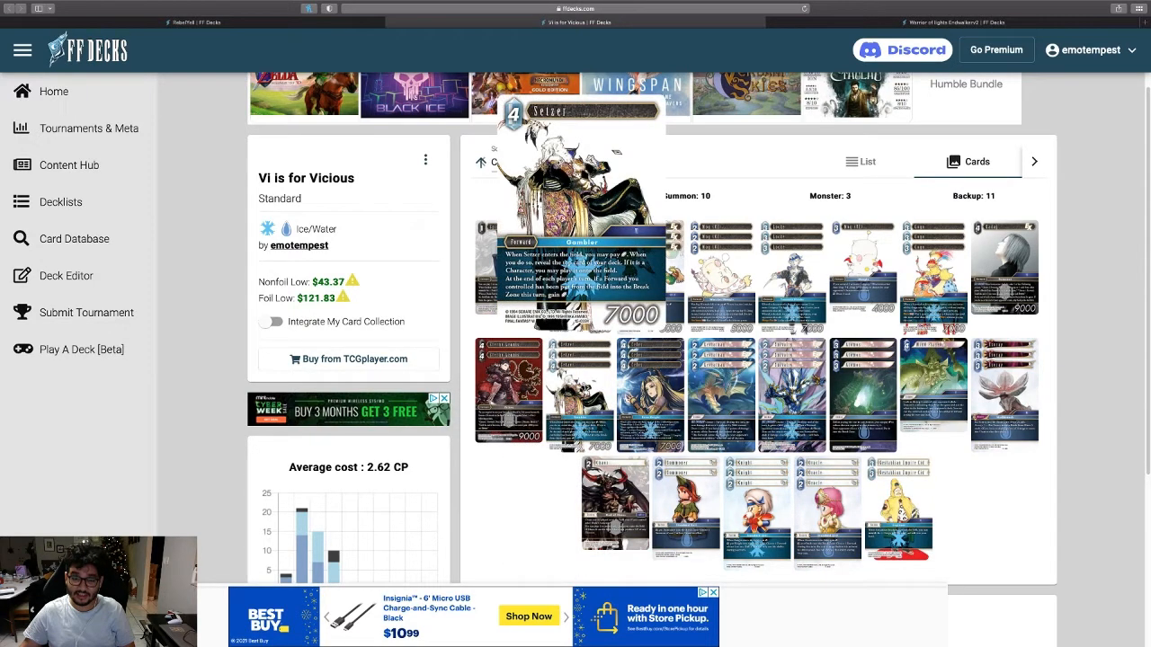
{"action": "mouse_move", "coordinate": [585, 387]}
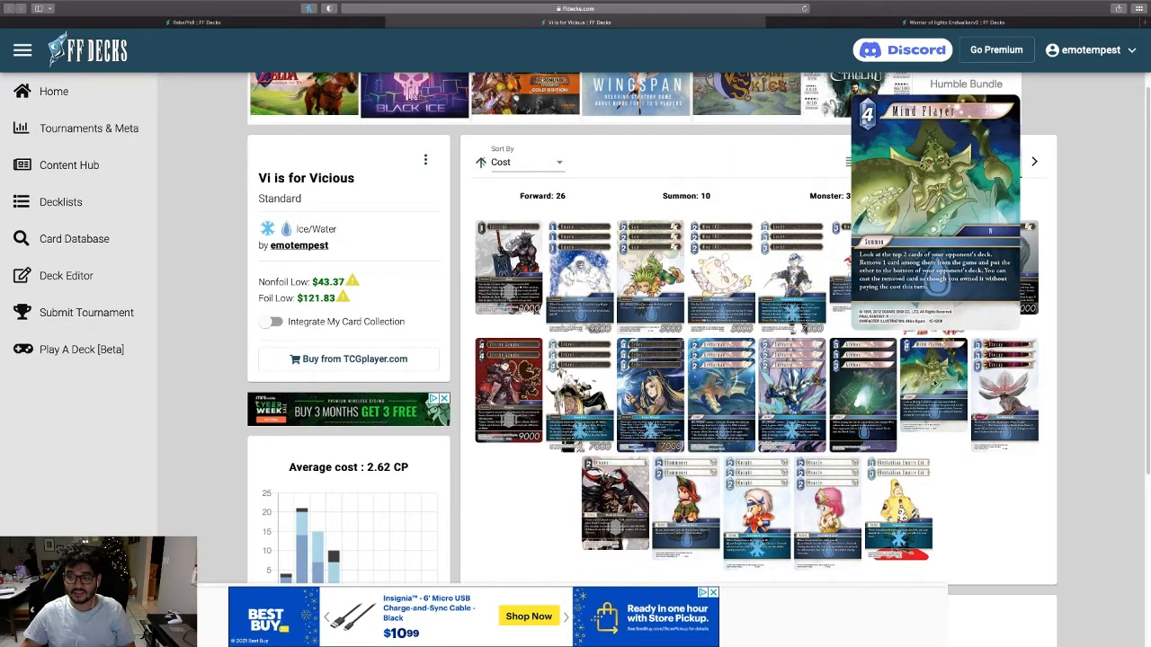
{"action": "mouse_move", "coordinate": [911, 396]}
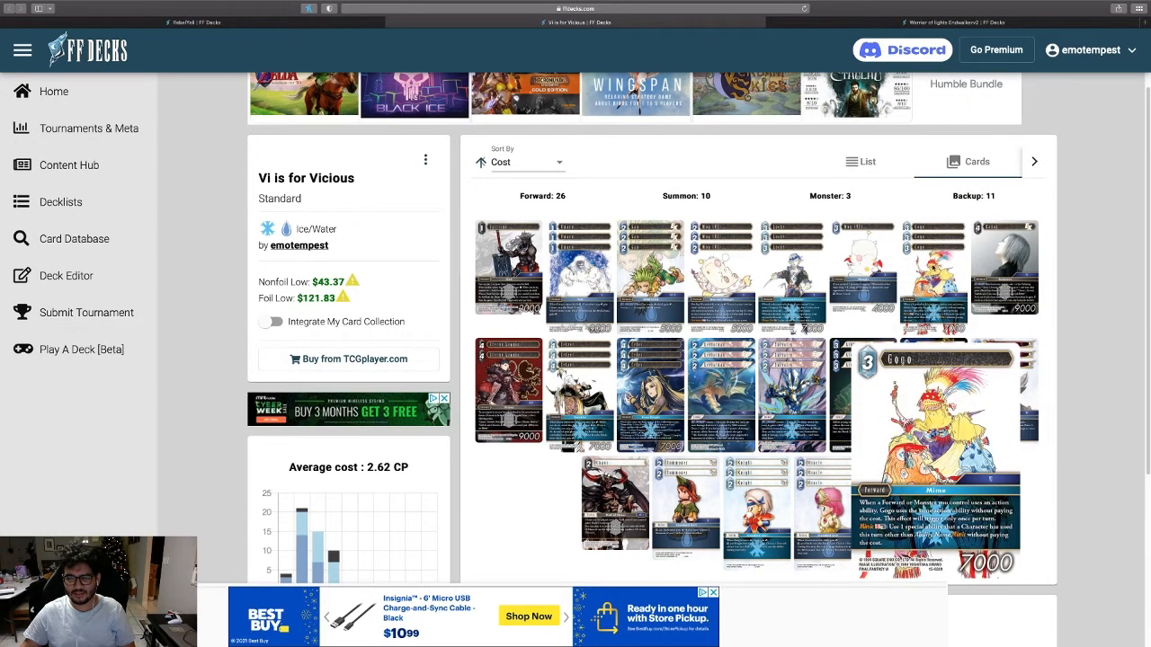
{"action": "mouse_move", "coordinate": [751, 189]}
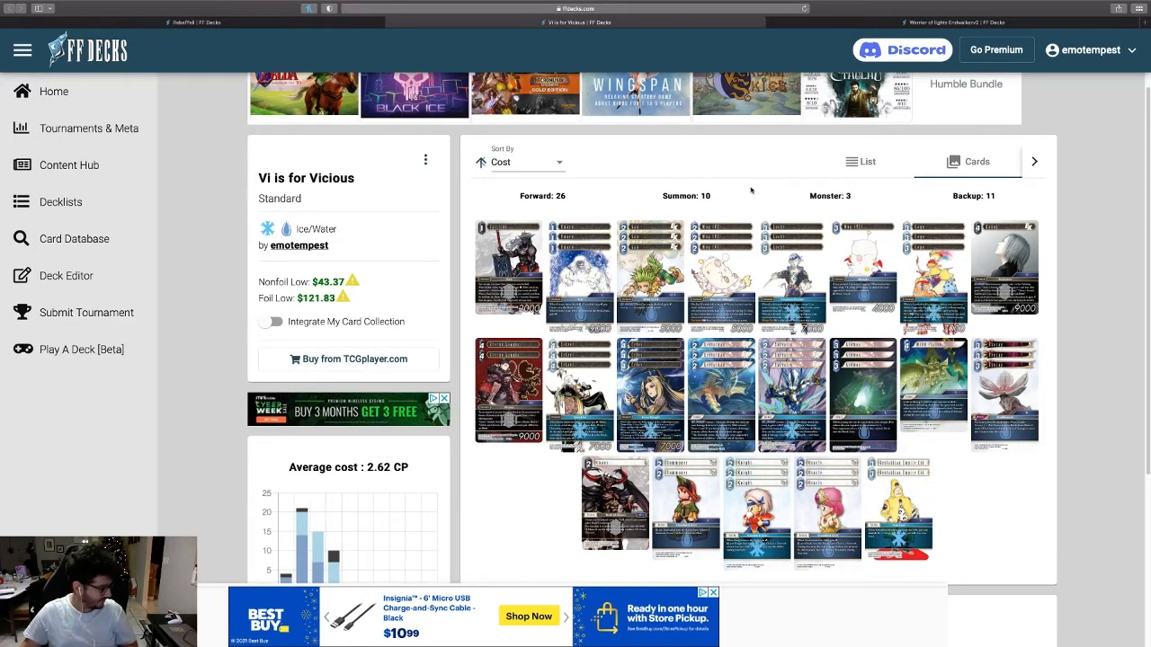
{"action": "mouse_move", "coordinate": [1004, 265]}
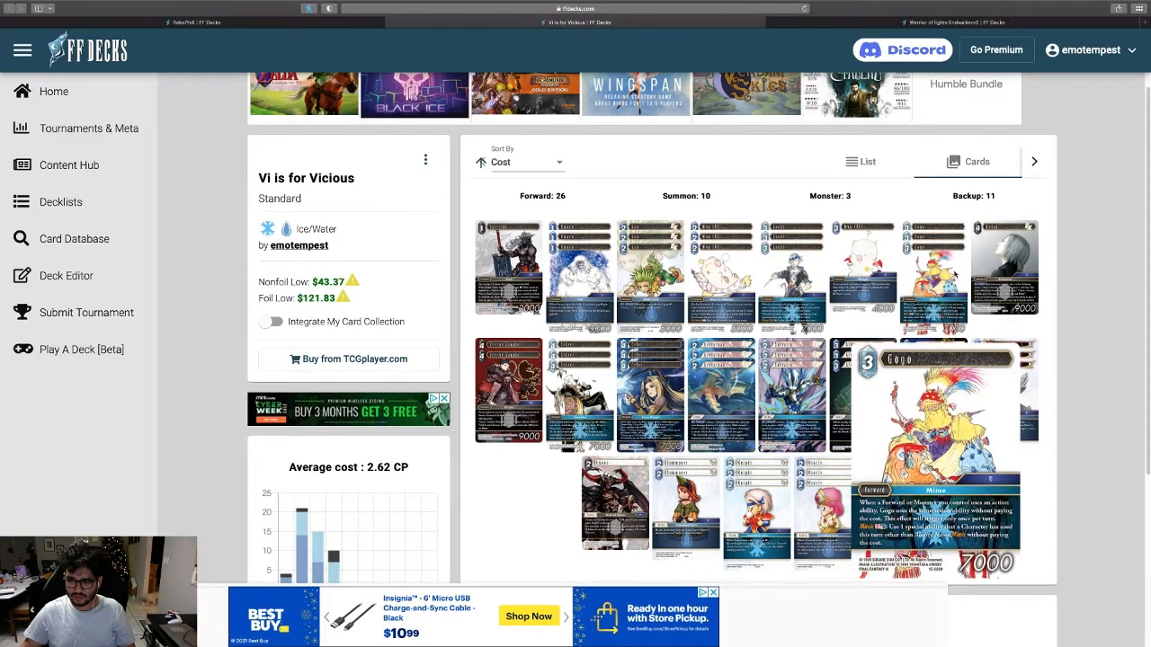
{"action": "mouse_move", "coordinate": [944, 274]}
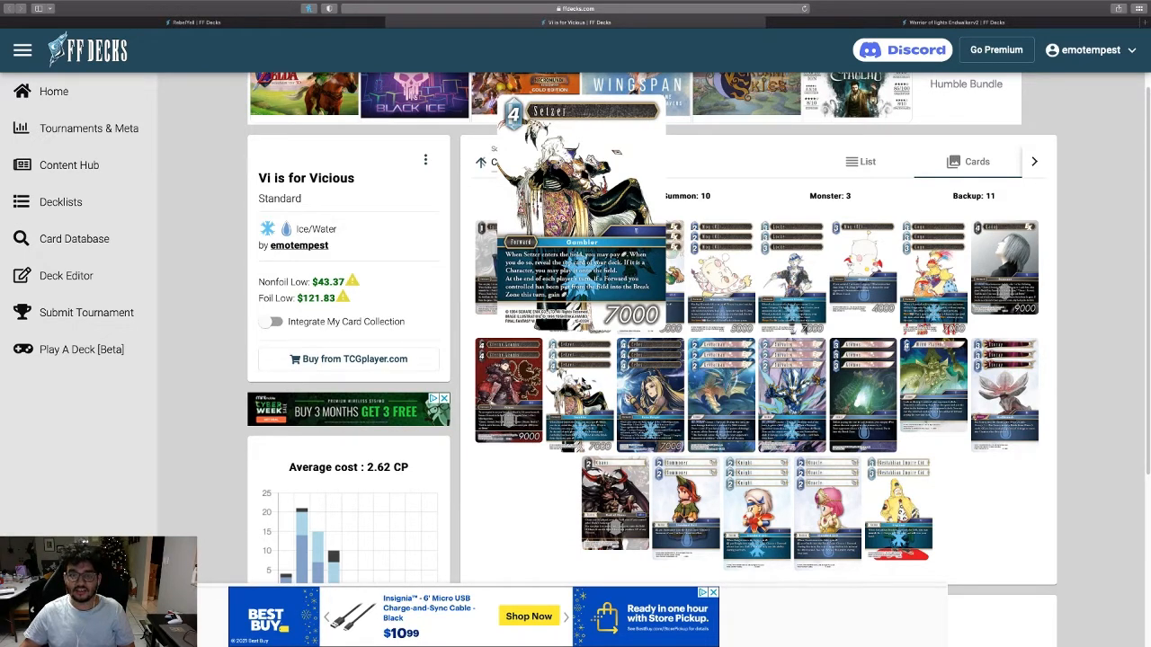
{"action": "mouse_move", "coordinate": [593, 377]}
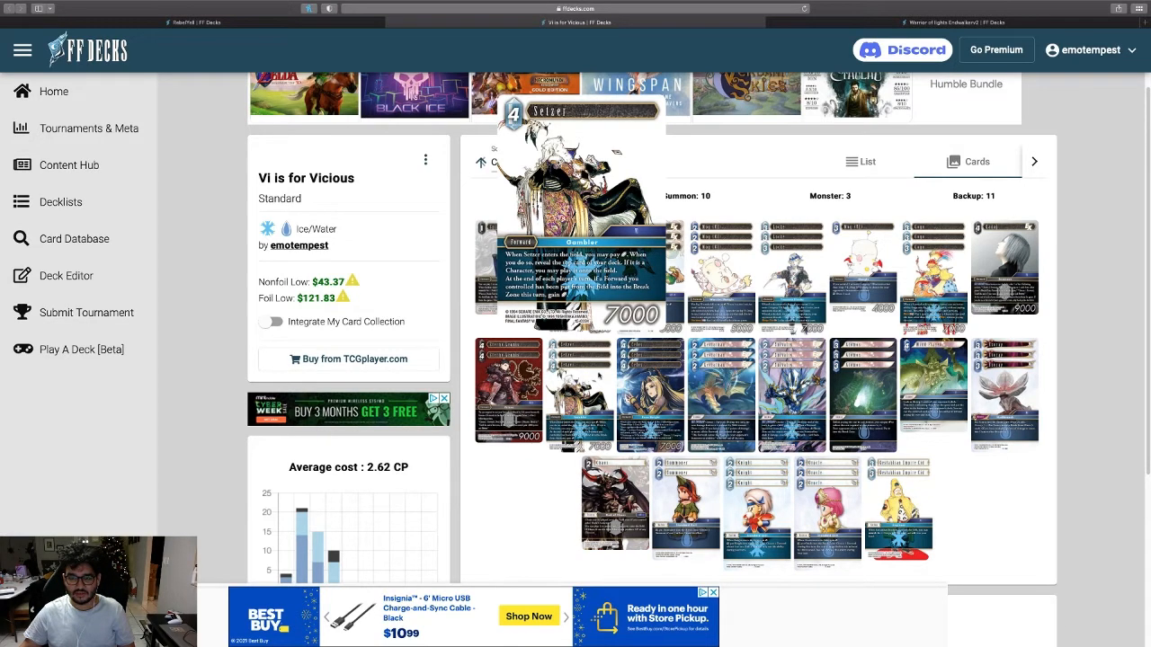
{"action": "mouse_move", "coordinate": [589, 376]}
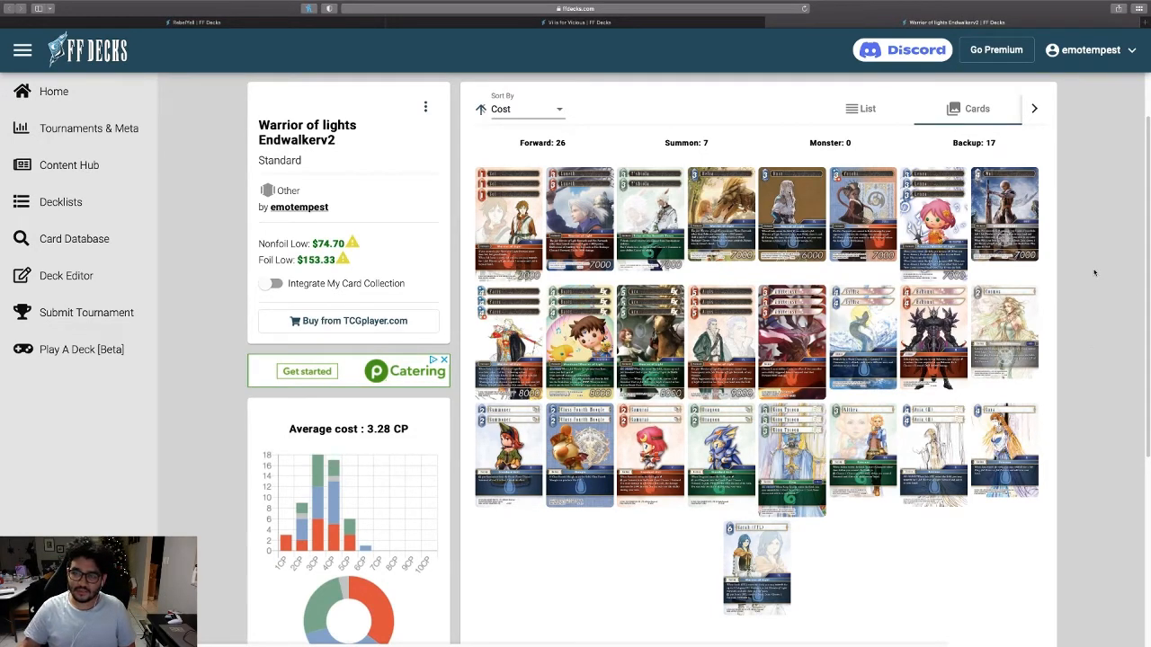
{"action": "mouse_move", "coordinate": [933, 337]}
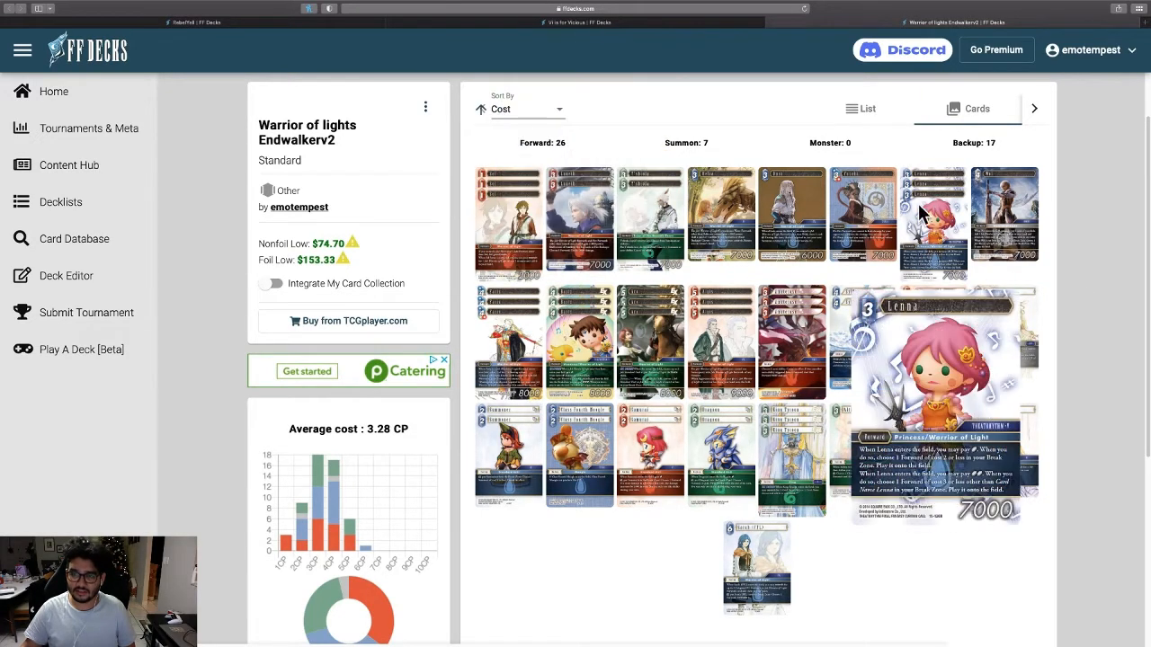
{"action": "mouse_move", "coordinate": [963, 234]}
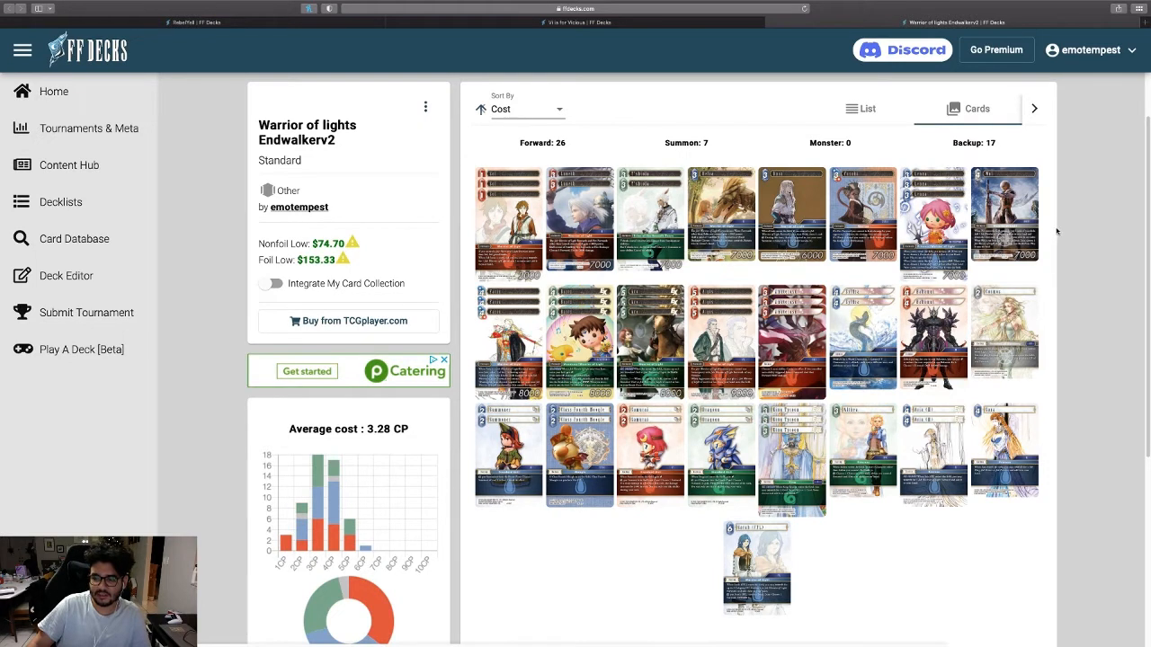
{"action": "mouse_move", "coordinate": [1047, 227]}
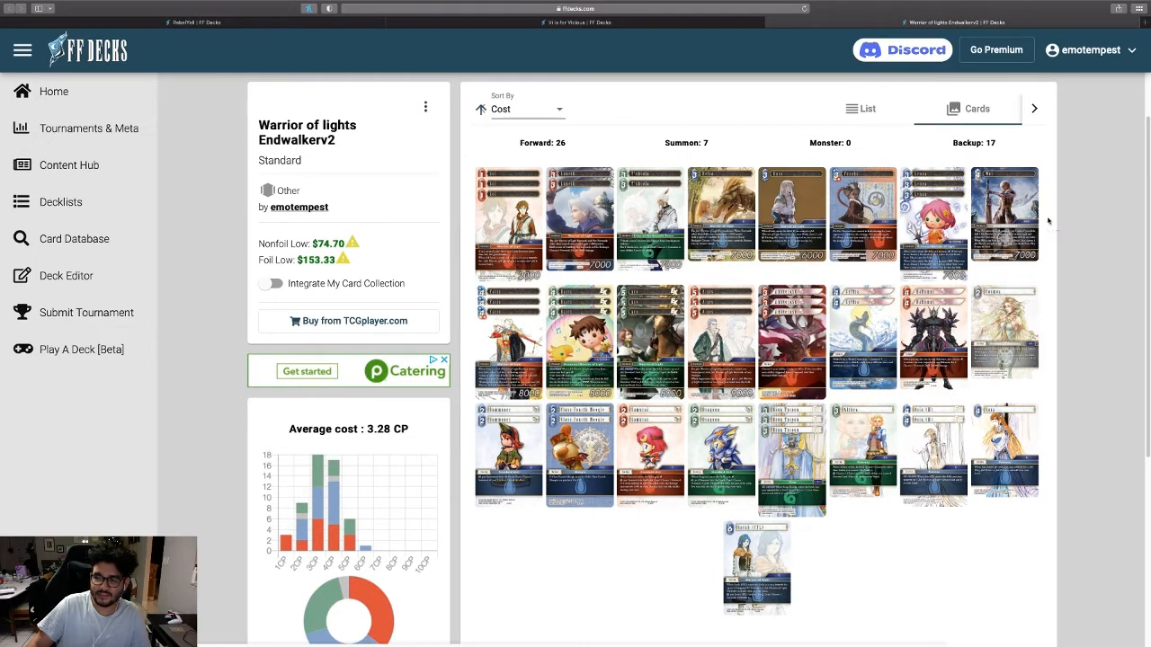
{"action": "mouse_move", "coordinate": [1072, 271]}
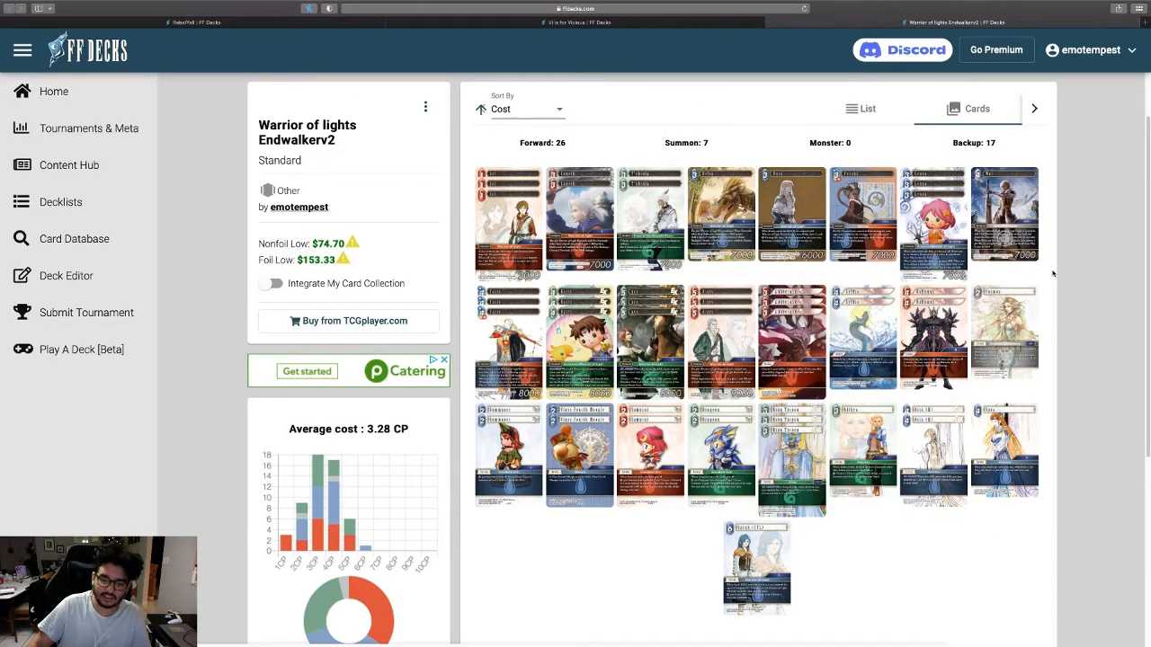
{"action": "mouse_move", "coordinate": [1004, 213]}
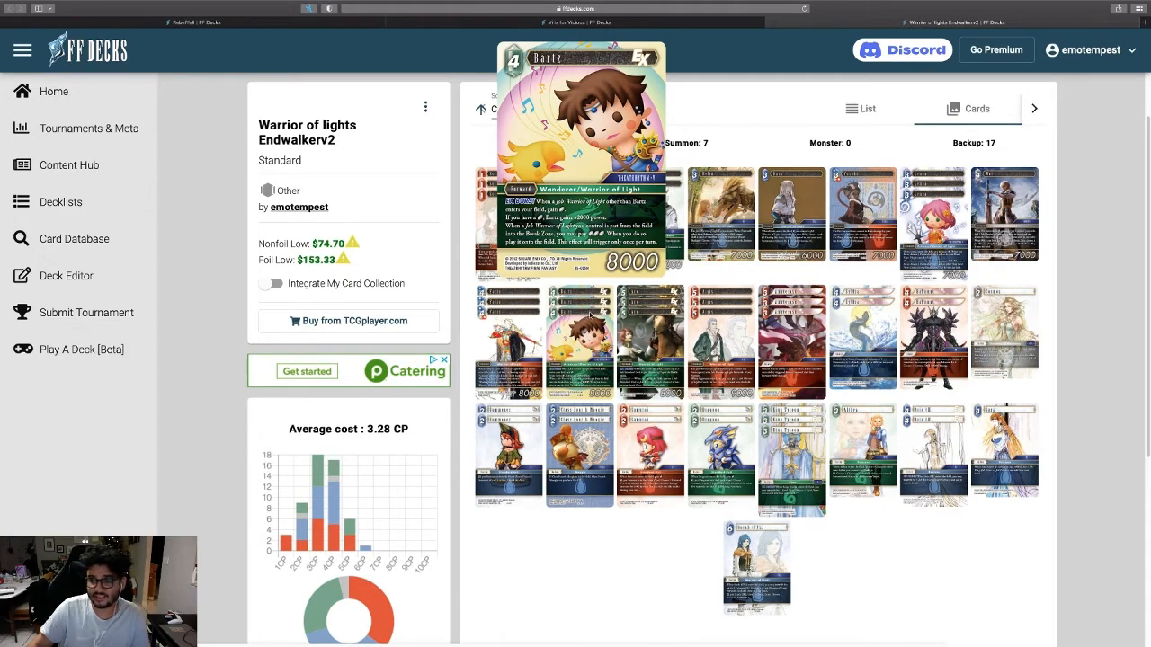
{"action": "mouse_move", "coordinate": [590, 316]}
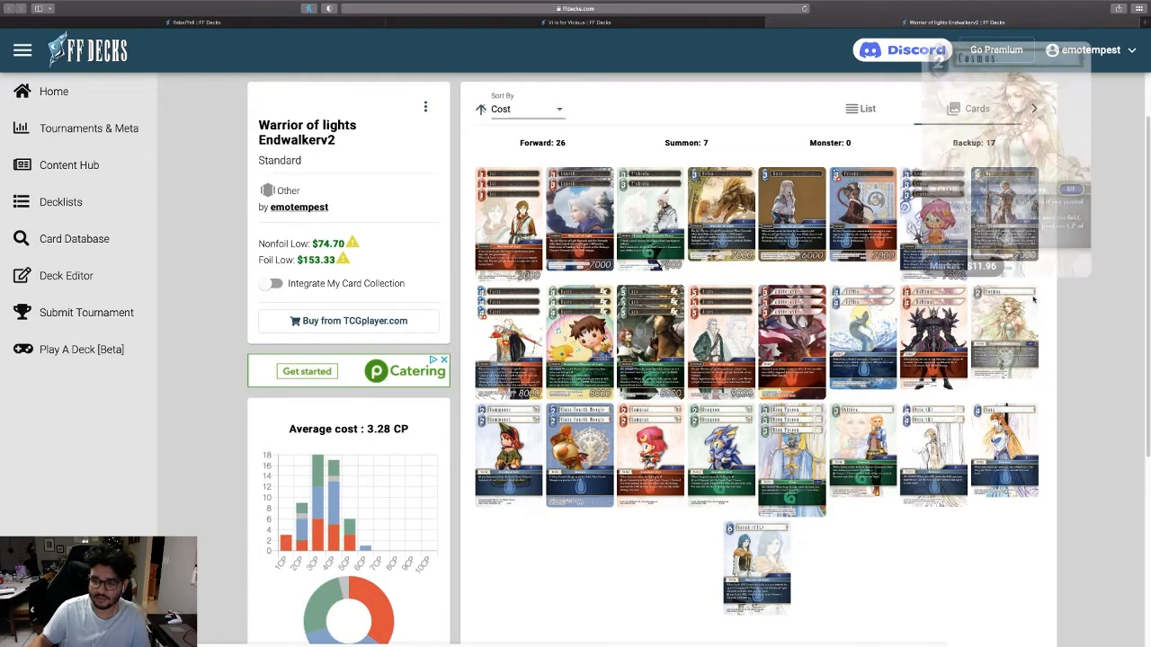
{"action": "mouse_move", "coordinate": [1063, 313]}
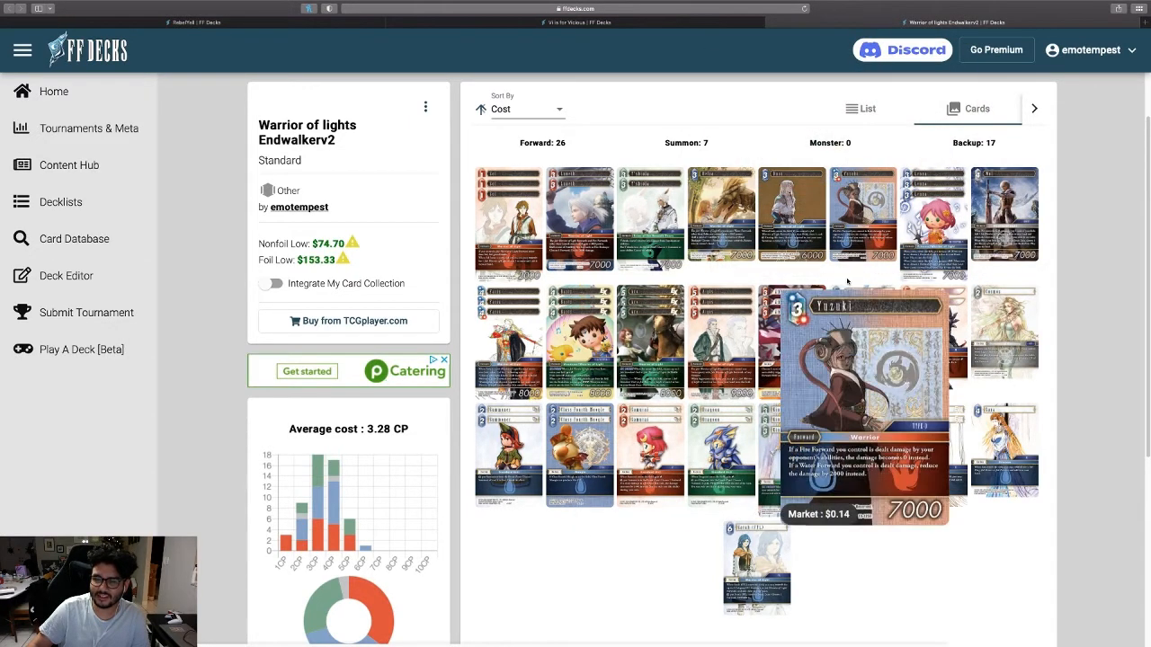
{"action": "mouse_move", "coordinate": [887, 279]}
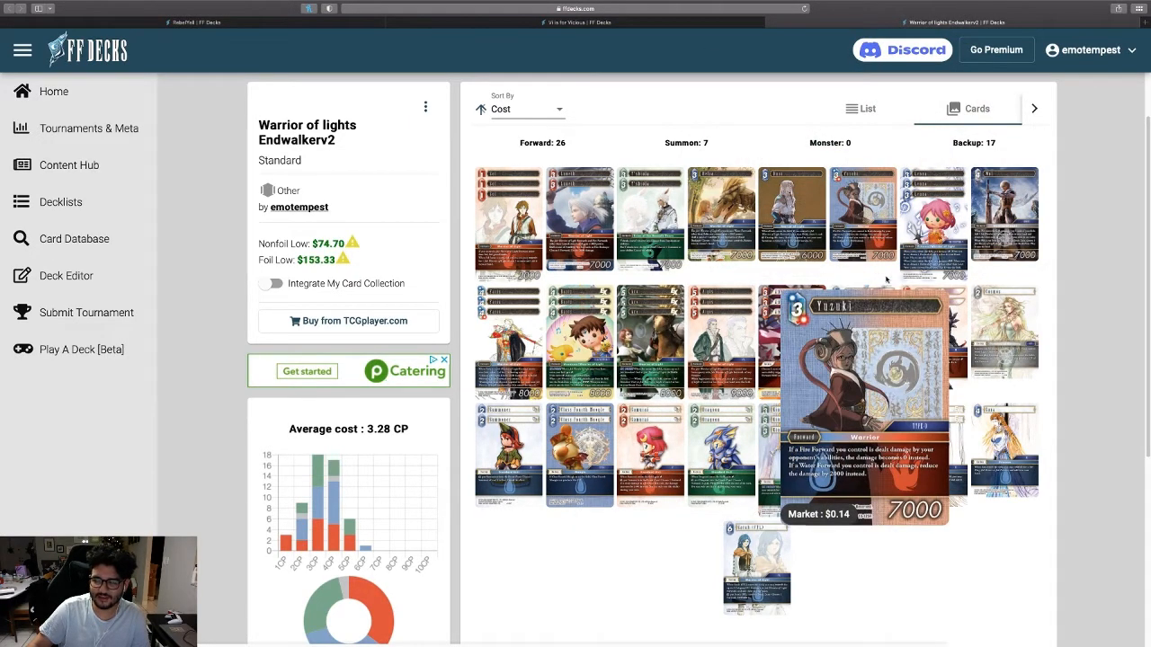
{"action": "mouse_move", "coordinate": [1050, 272]}
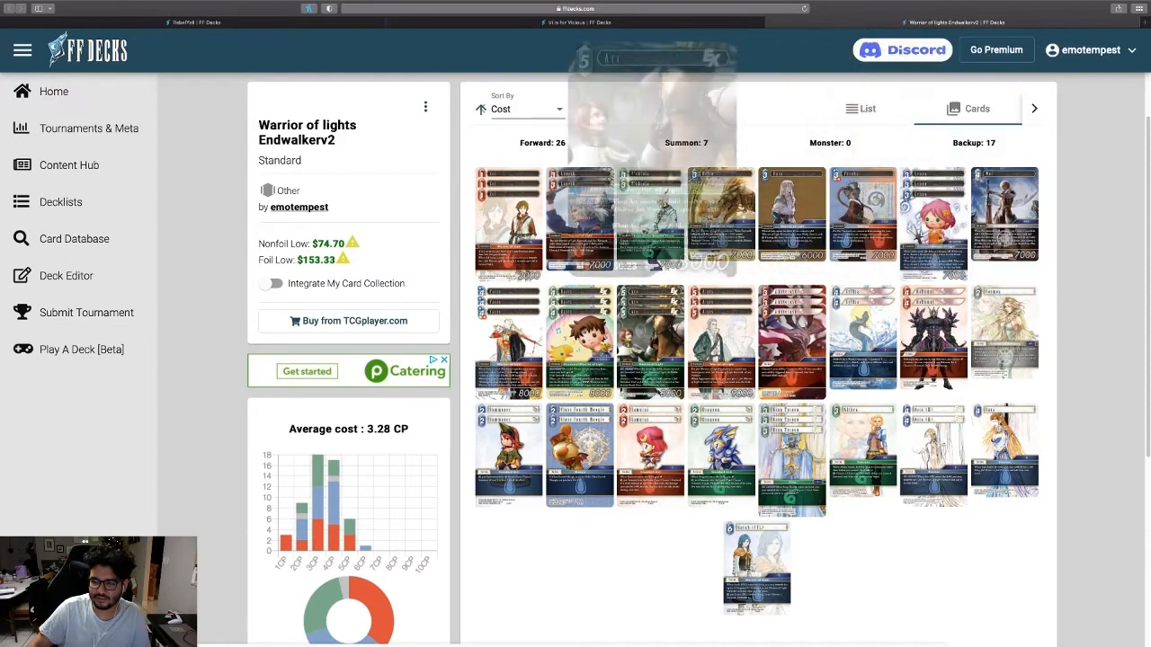
{"action": "mouse_move", "coordinate": [1052, 279]}
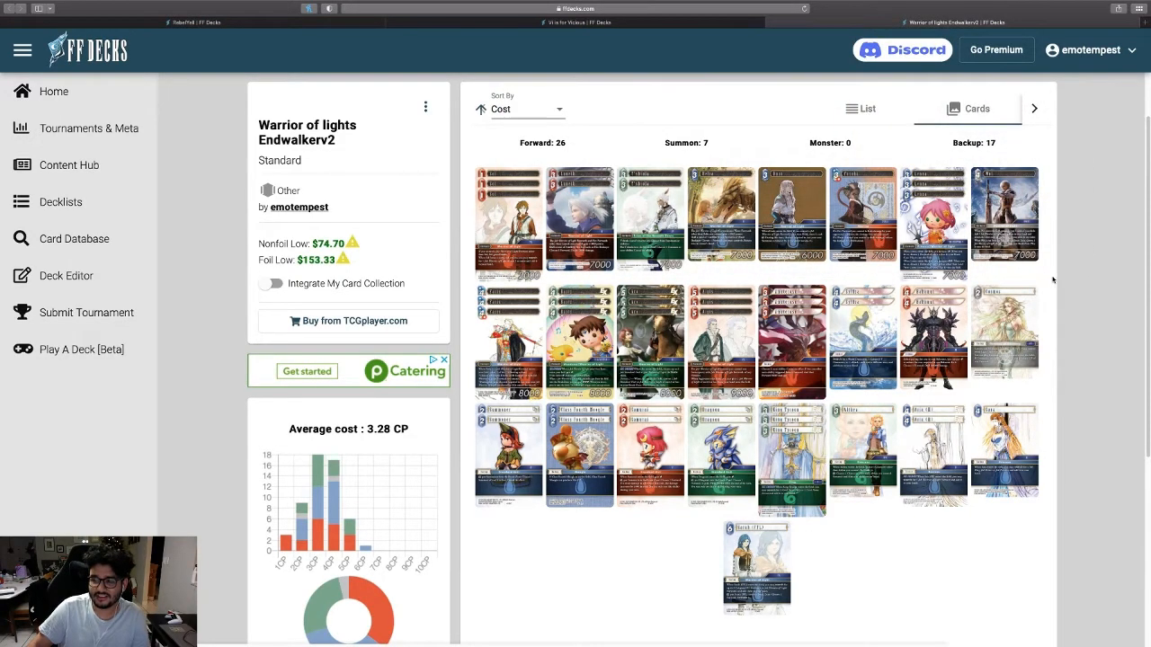
{"action": "mouse_move", "coordinate": [1039, 281]}
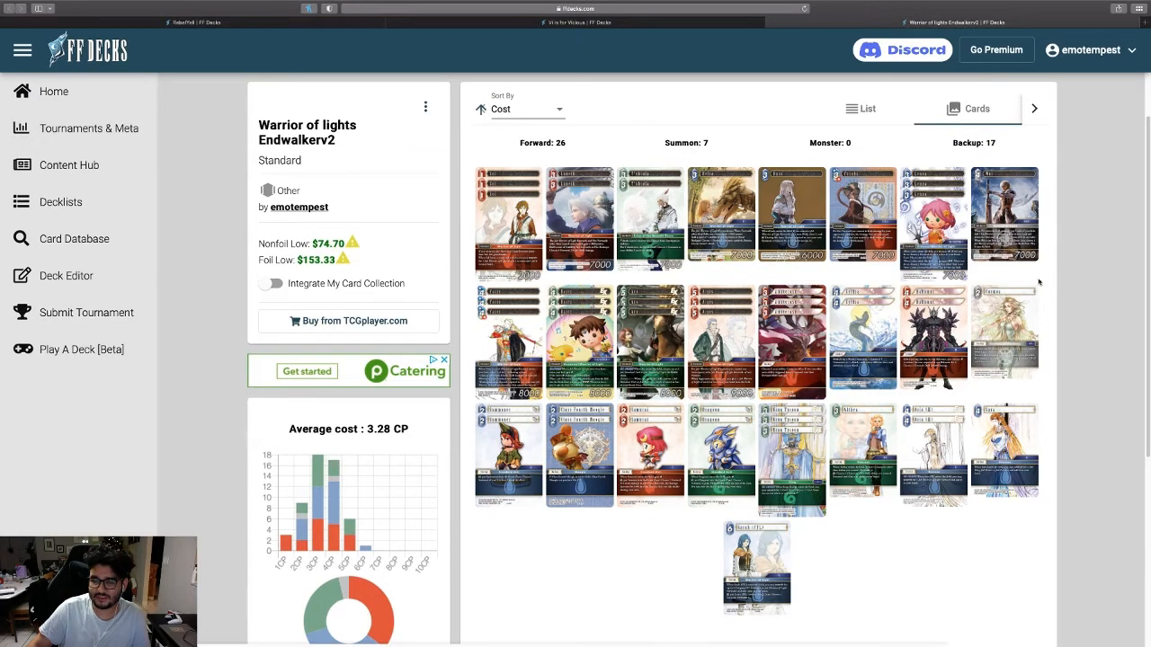
{"action": "mouse_move", "coordinate": [1005, 328]}
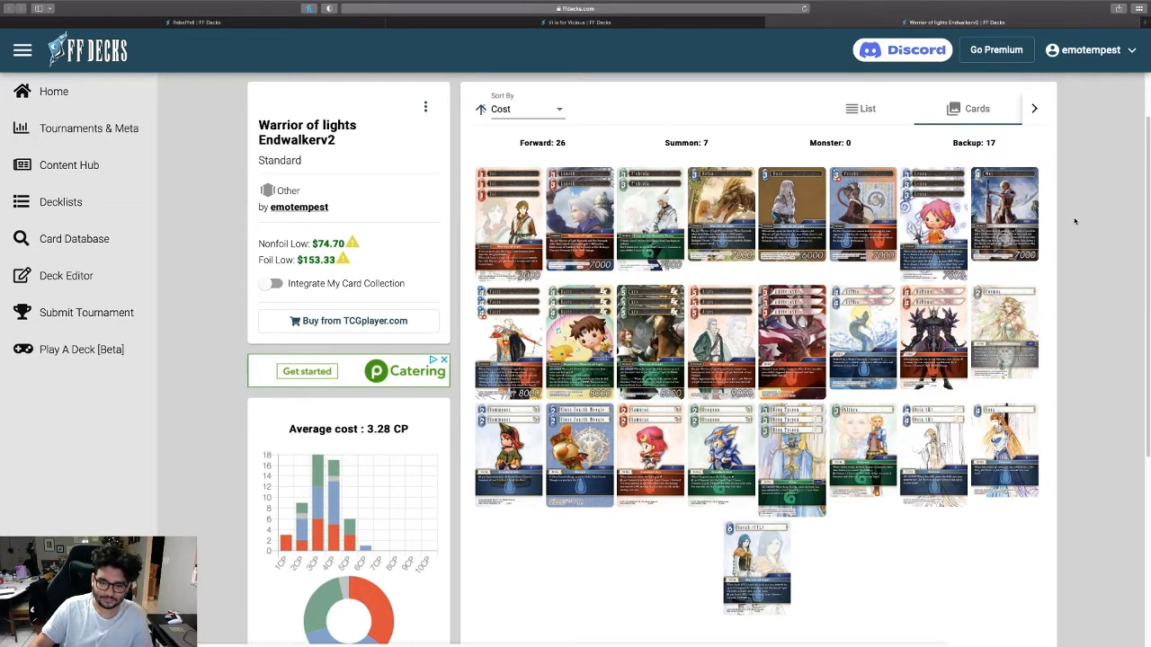
{"action": "mouse_move", "coordinate": [1054, 559]}
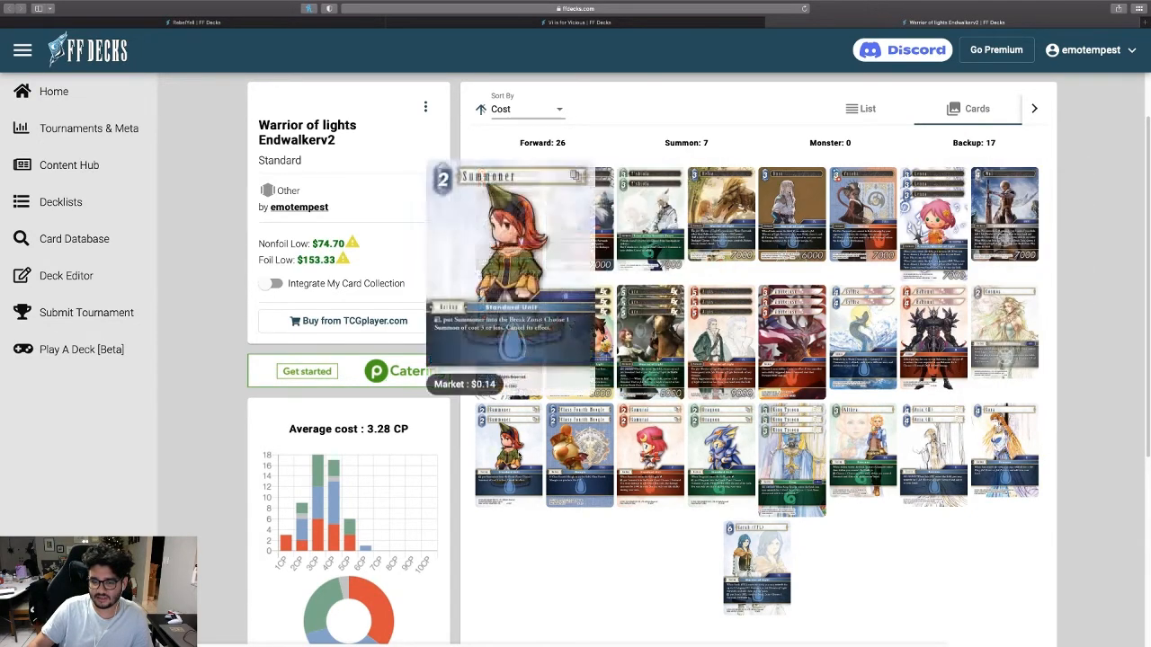
{"action": "mouse_move", "coordinate": [1052, 377]}
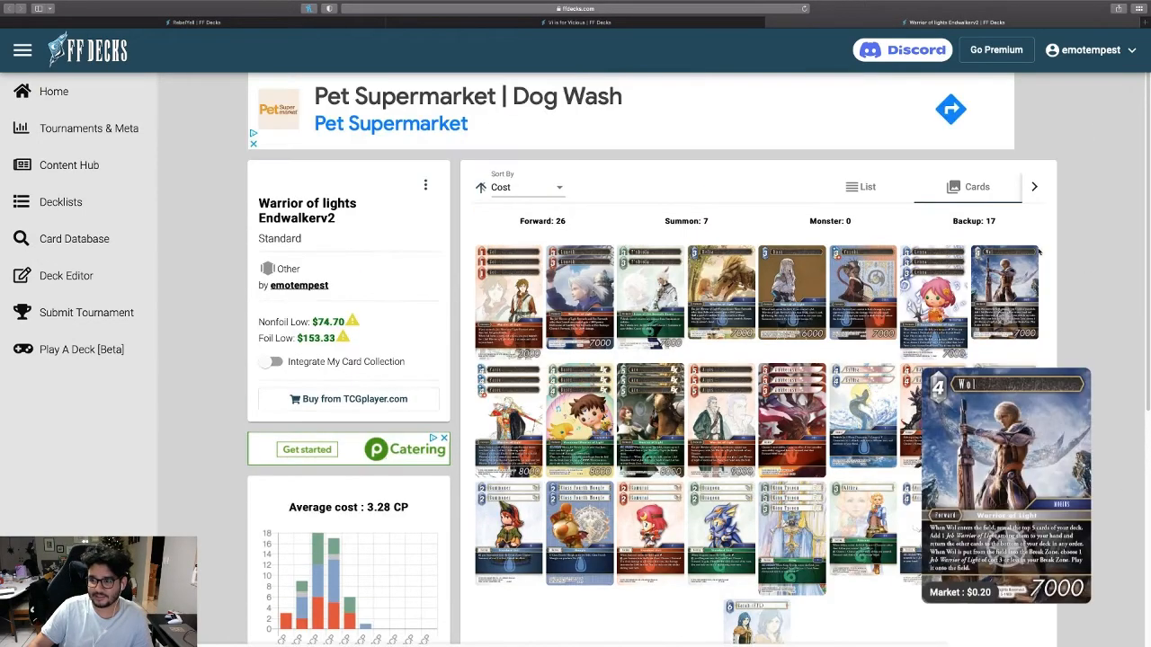
{"action": "scroll", "scroll_direction": "down", "scroll_amount": 3}
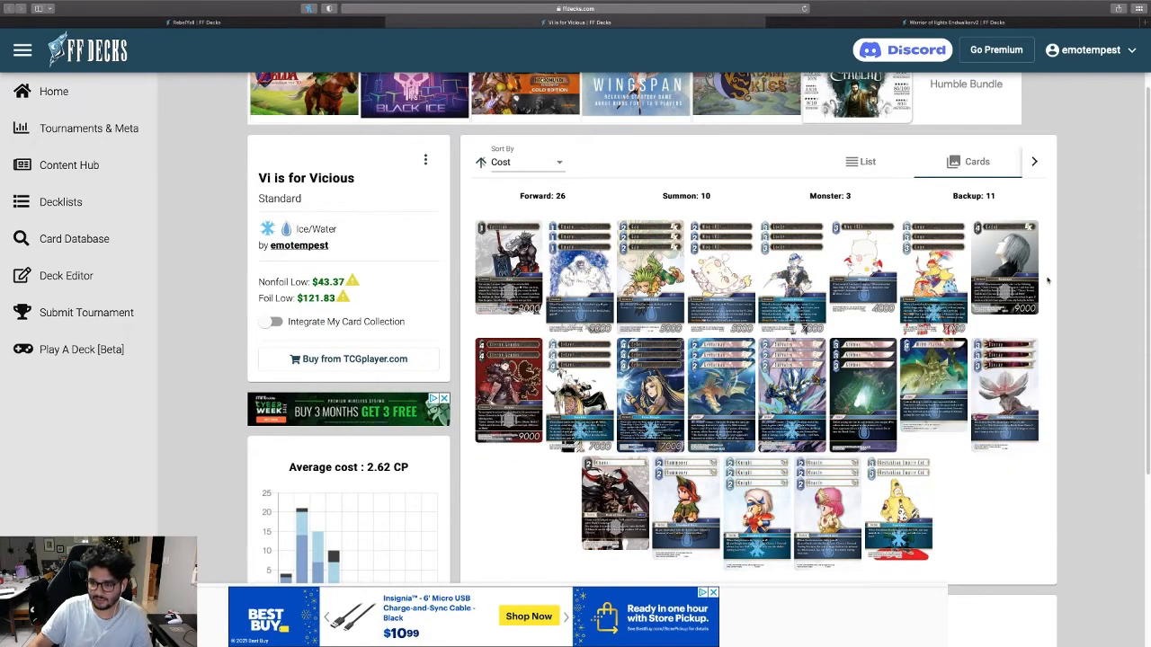
{"action": "mouse_move", "coordinate": [1070, 301]}
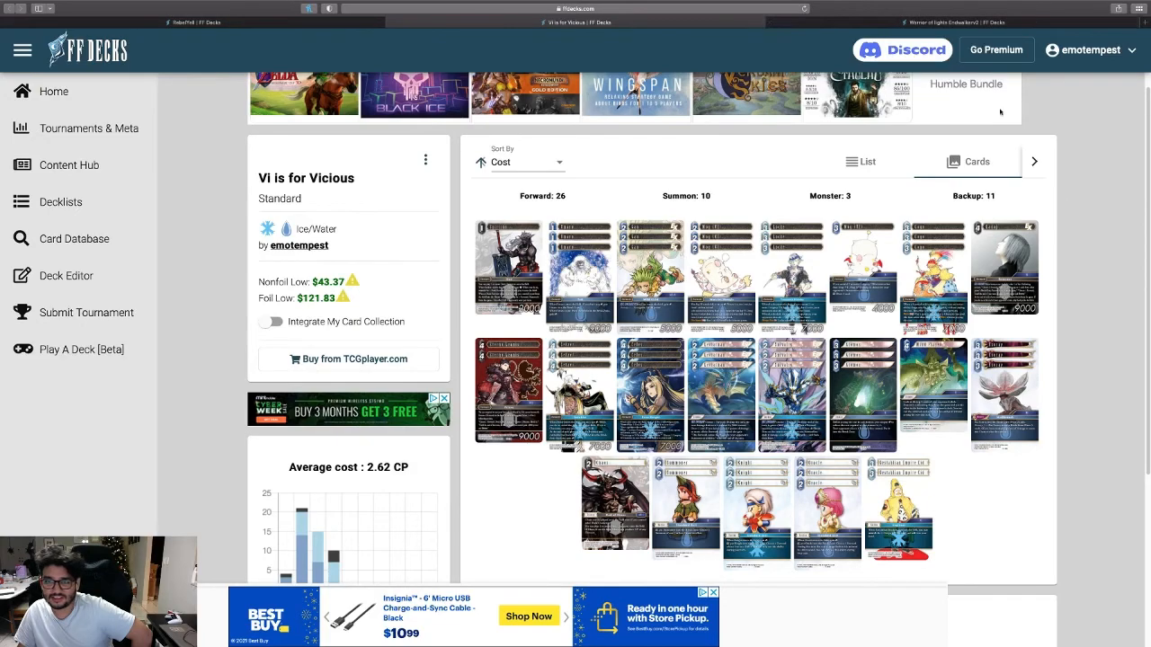
{"action": "mouse_move", "coordinate": [1089, 183]}
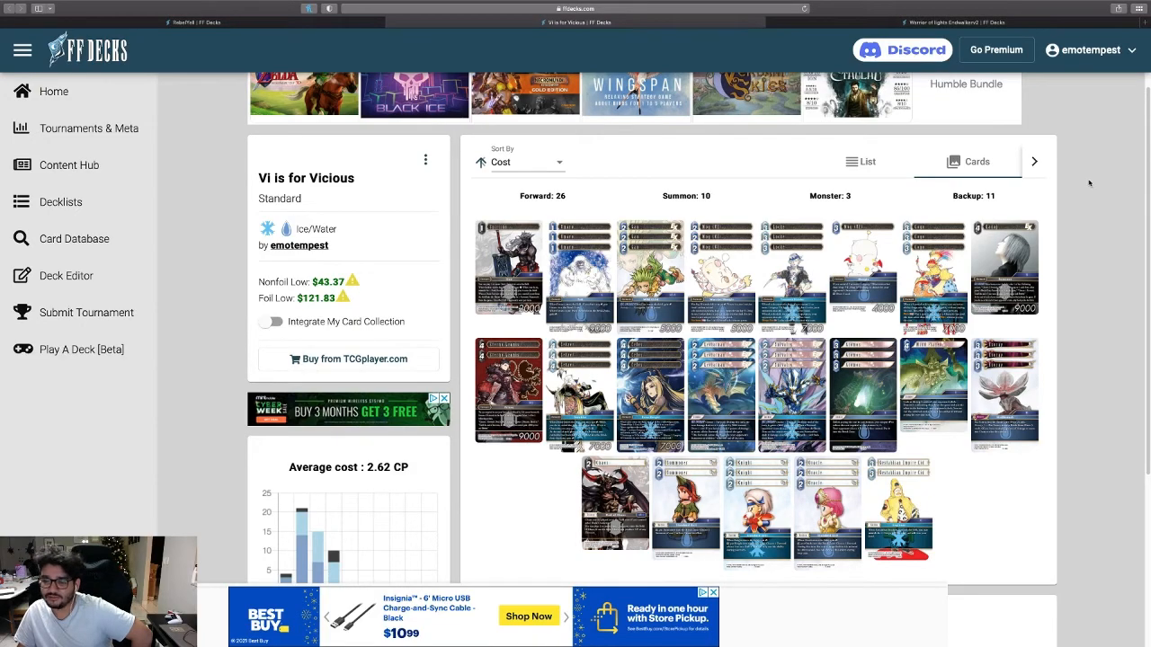